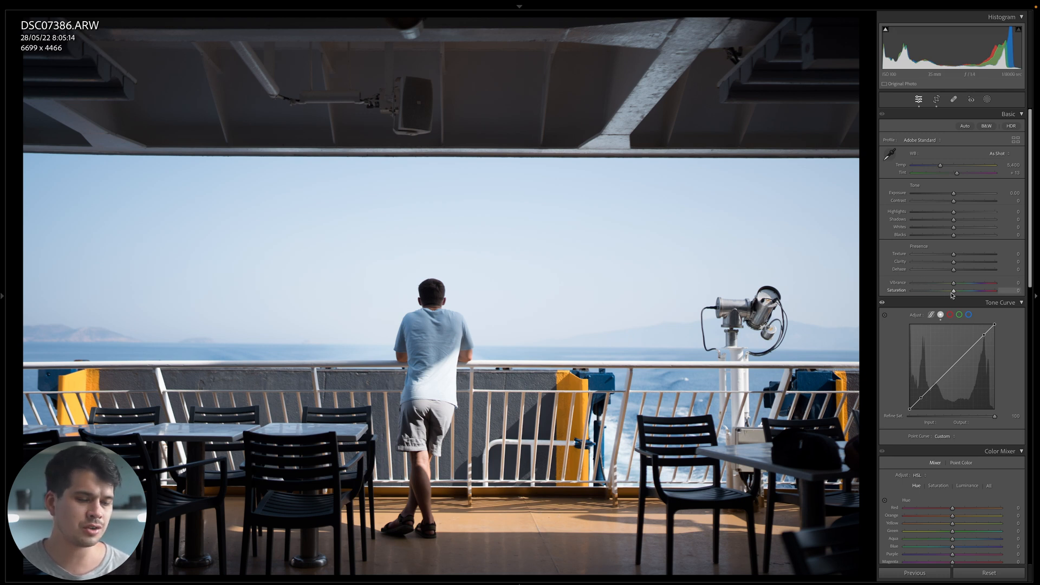
Convert the ferry-deck photo to black and white with the Adobe Monochrome profile.
drag(953, 291, 913, 291)
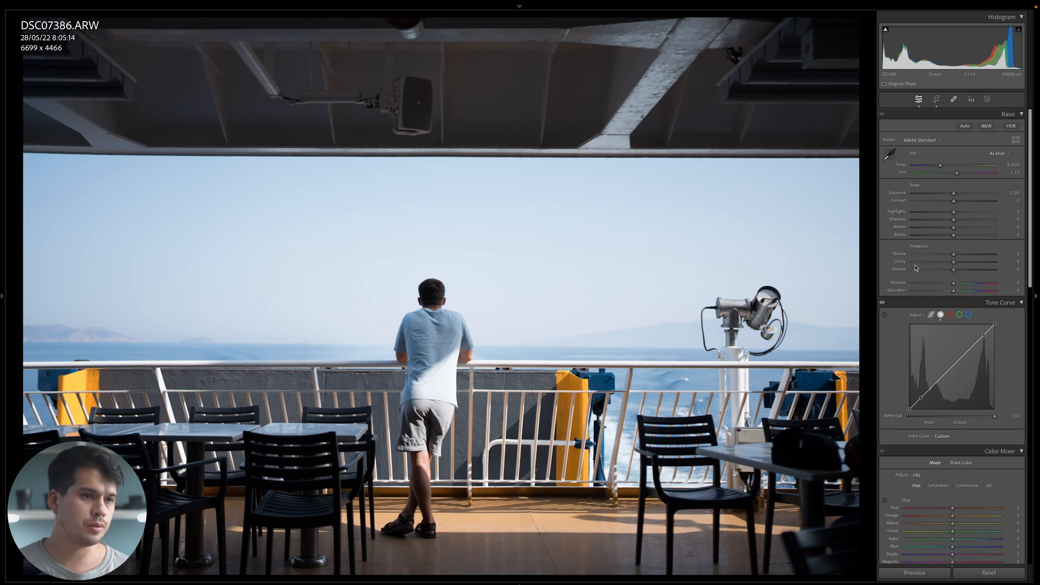
click(921, 139)
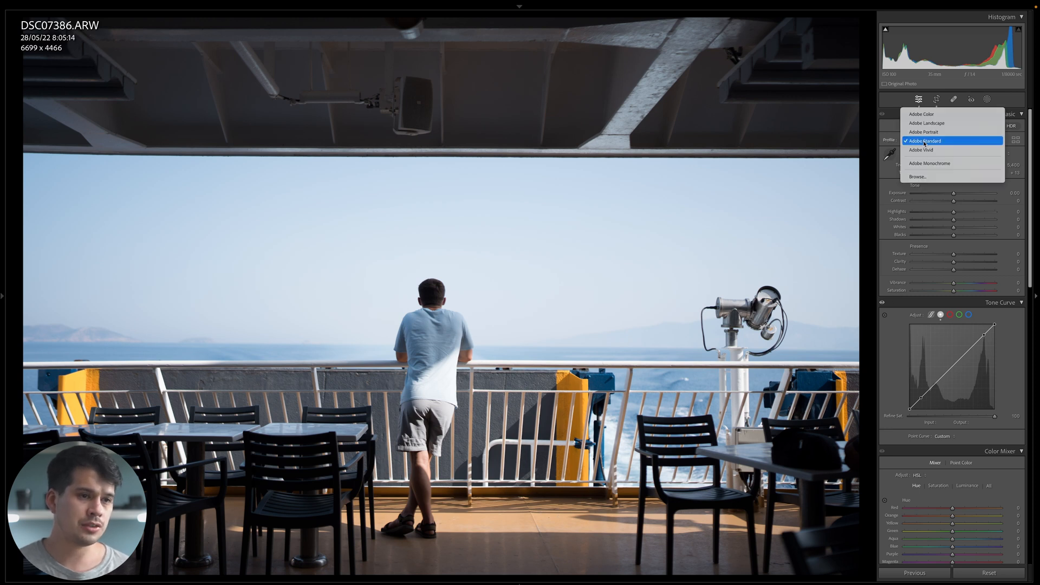
mouse_move(952, 165)
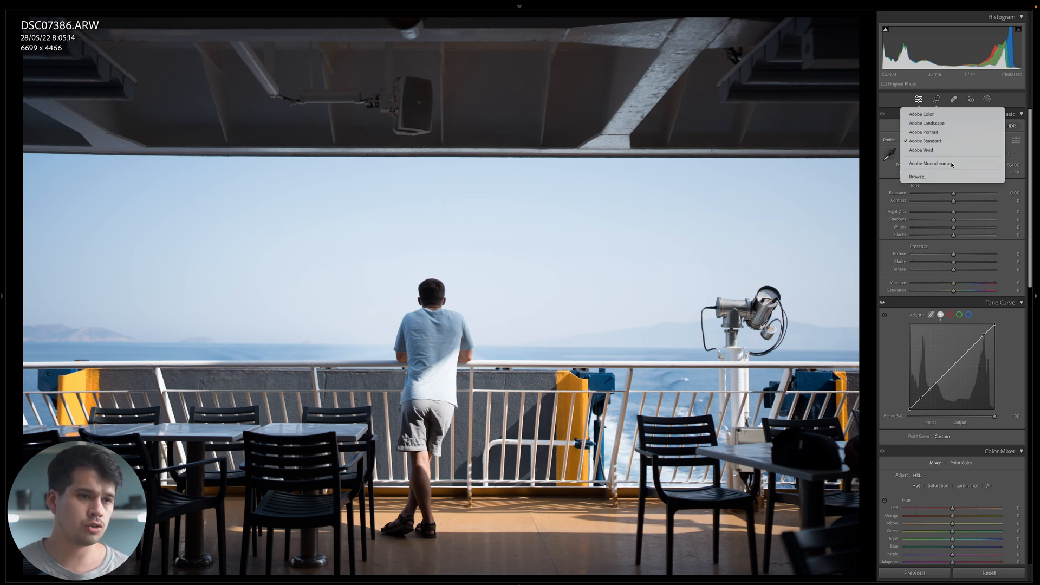
click(930, 162)
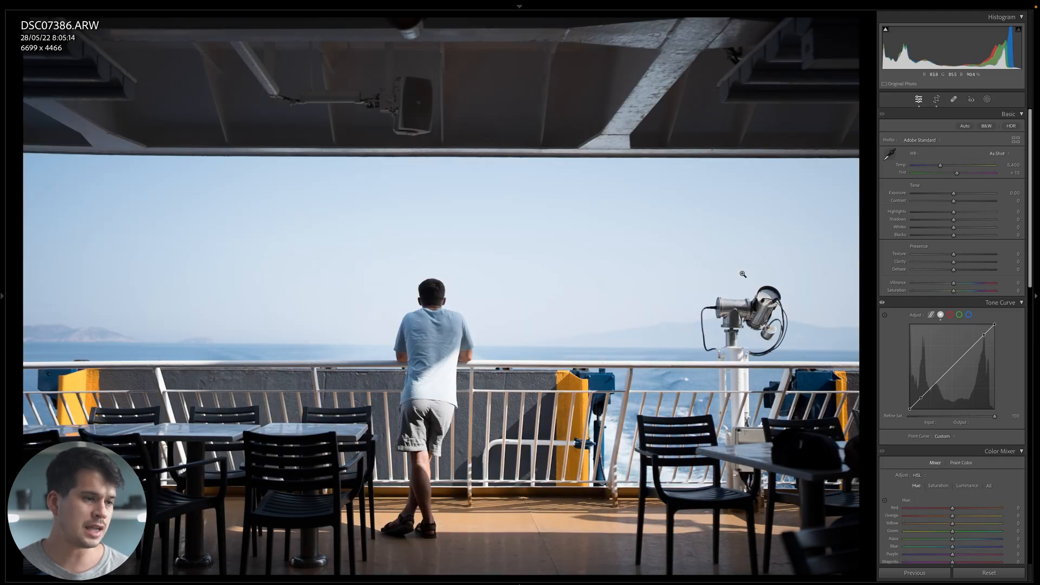
click(987, 126)
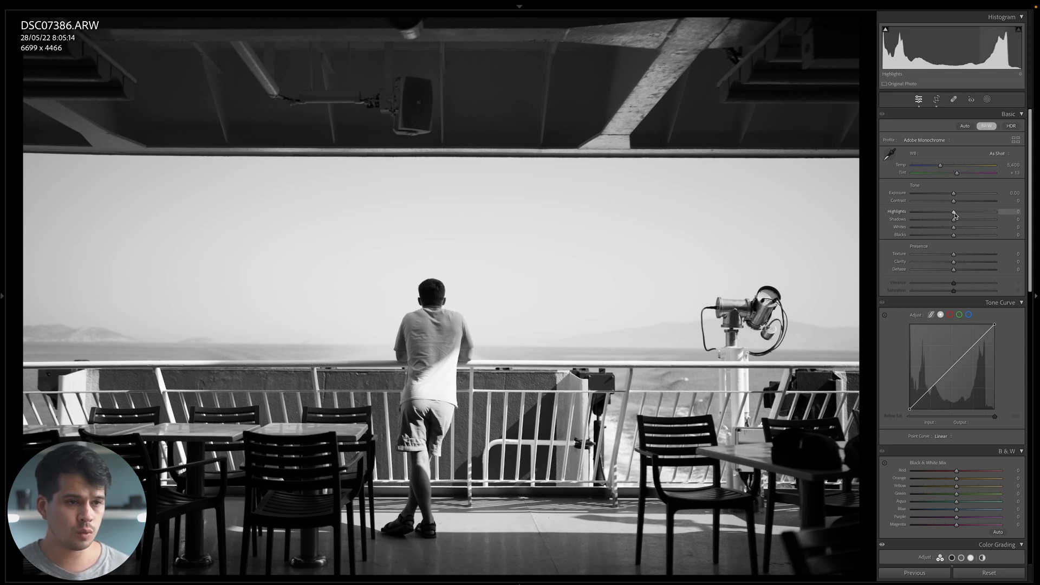
Boost the Highlights to about +55 after testing the extremes.
drag(954, 211, 912, 212)
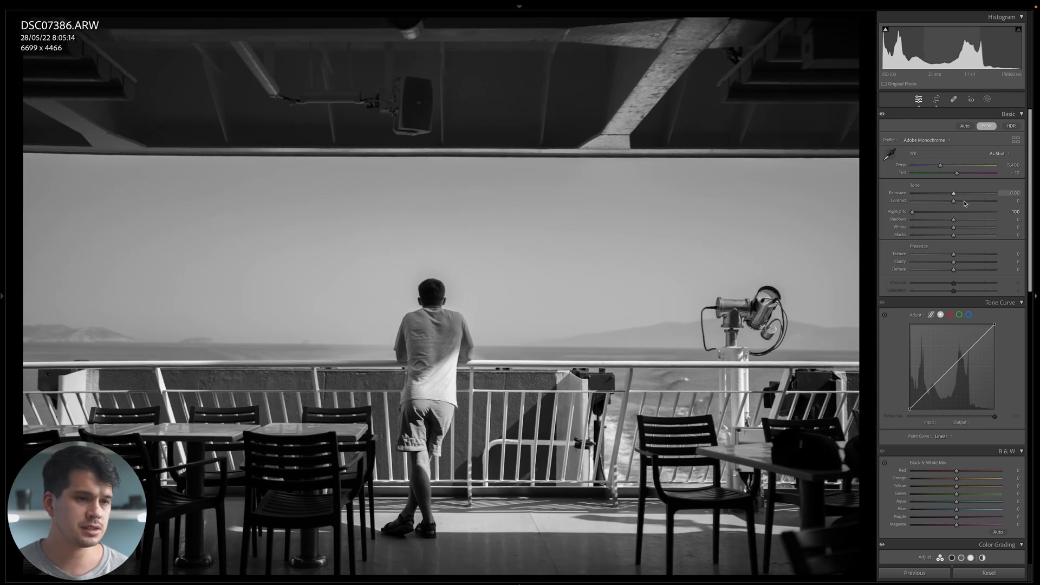
drag(913, 212, 981, 212)
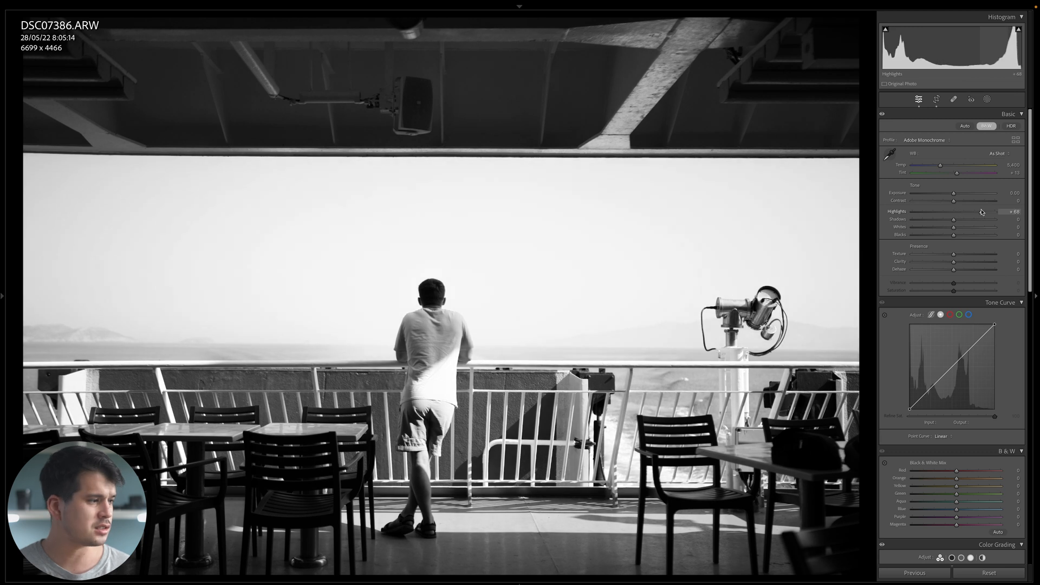
drag(988, 212, 994, 211)
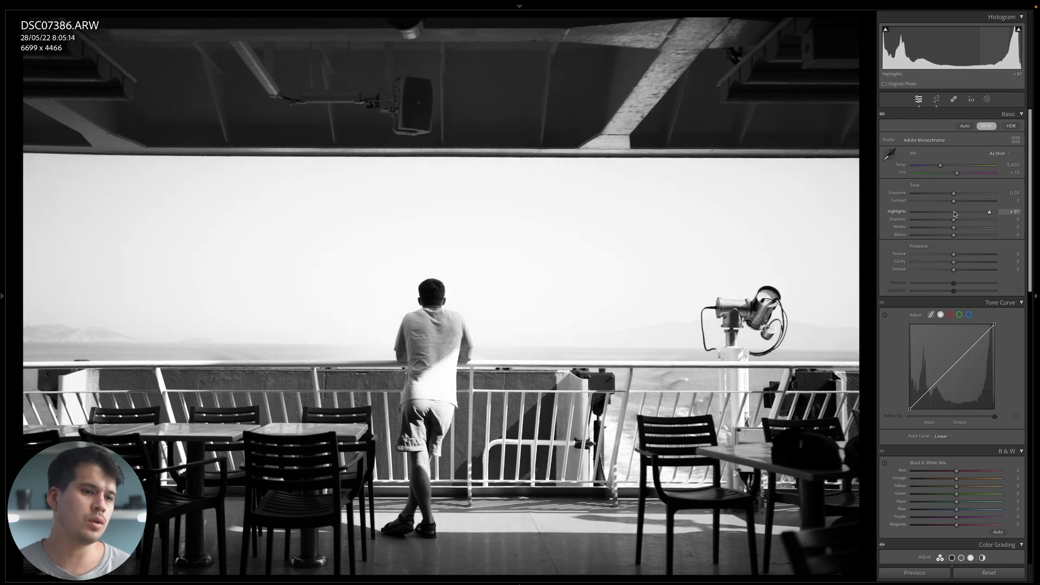
drag(990, 212, 963, 211)
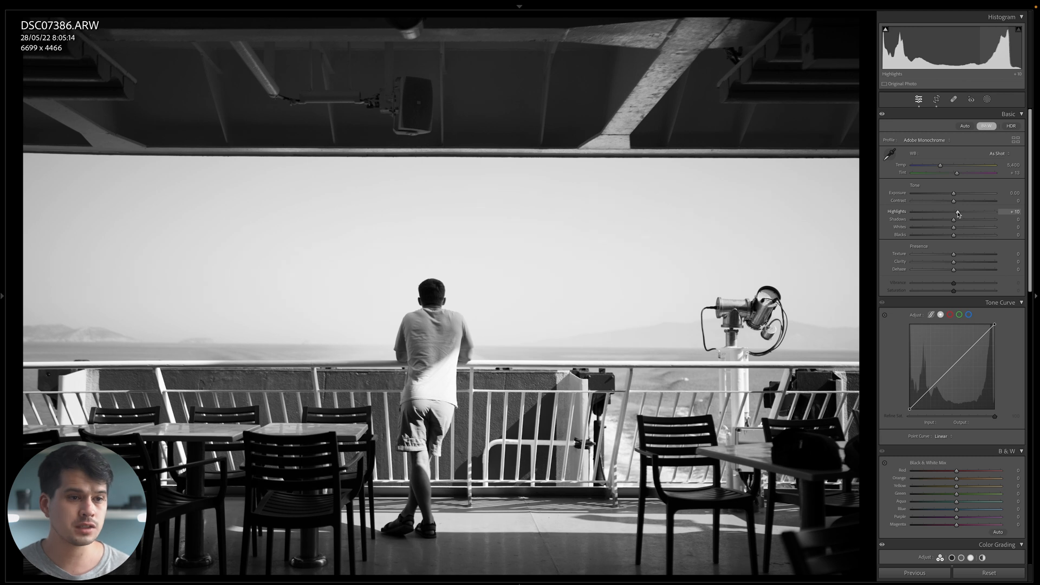
drag(958, 219, 962, 219)
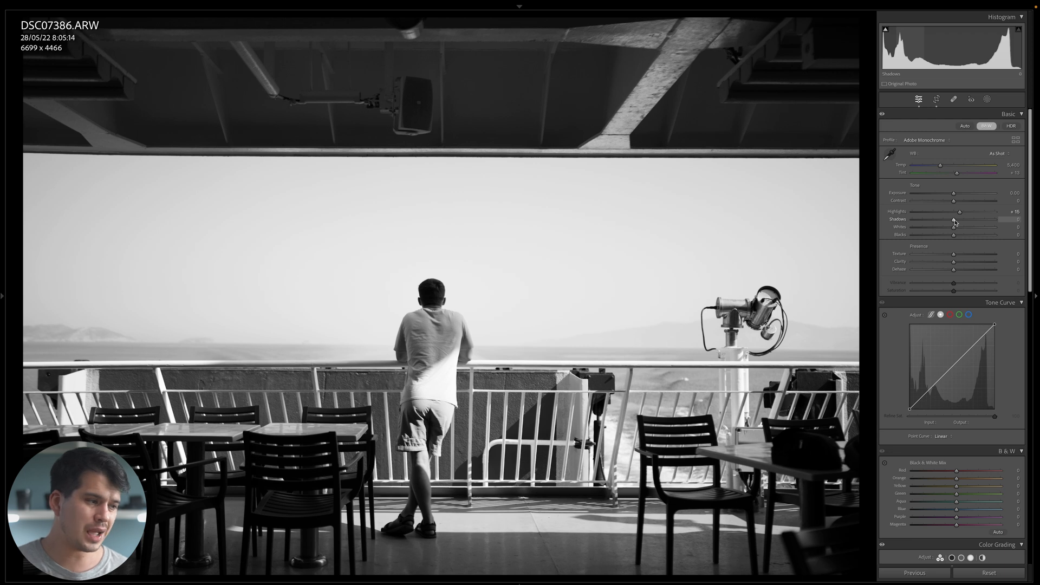
Lift the Shadows gently to about +28.
drag(955, 220, 961, 220)
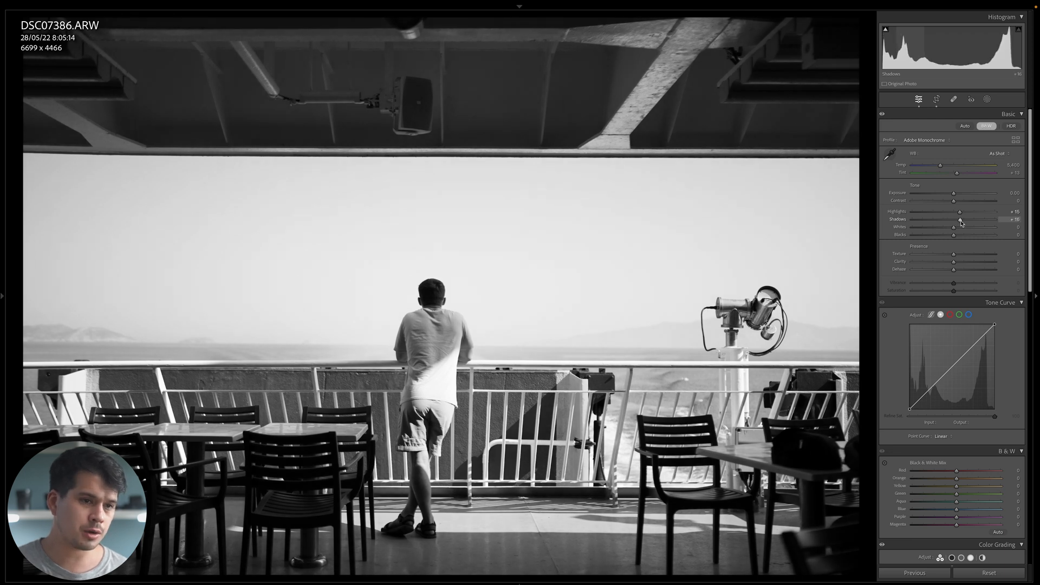
drag(953, 220, 960, 220)
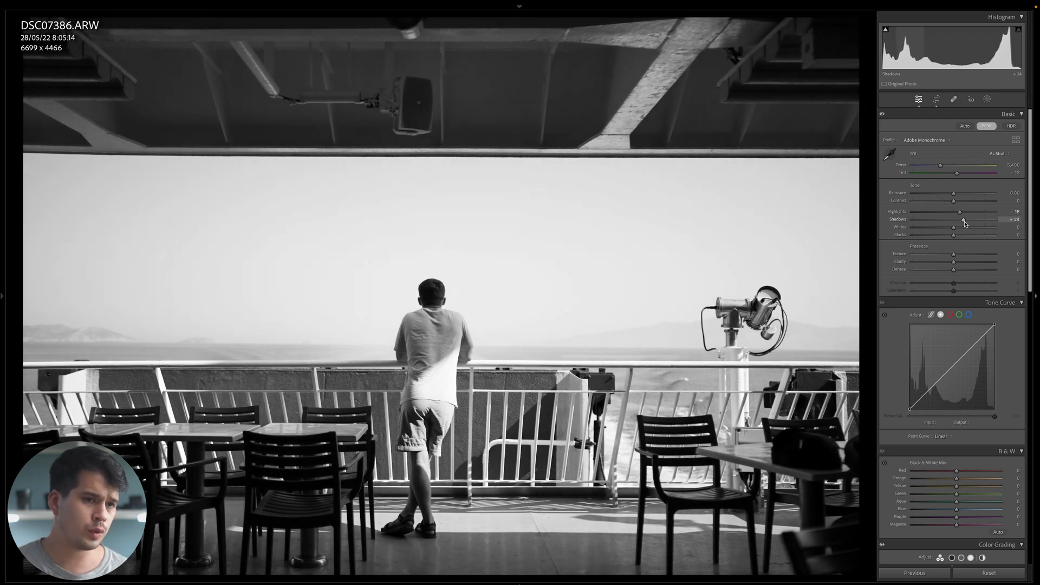
drag(962, 219, 965, 219)
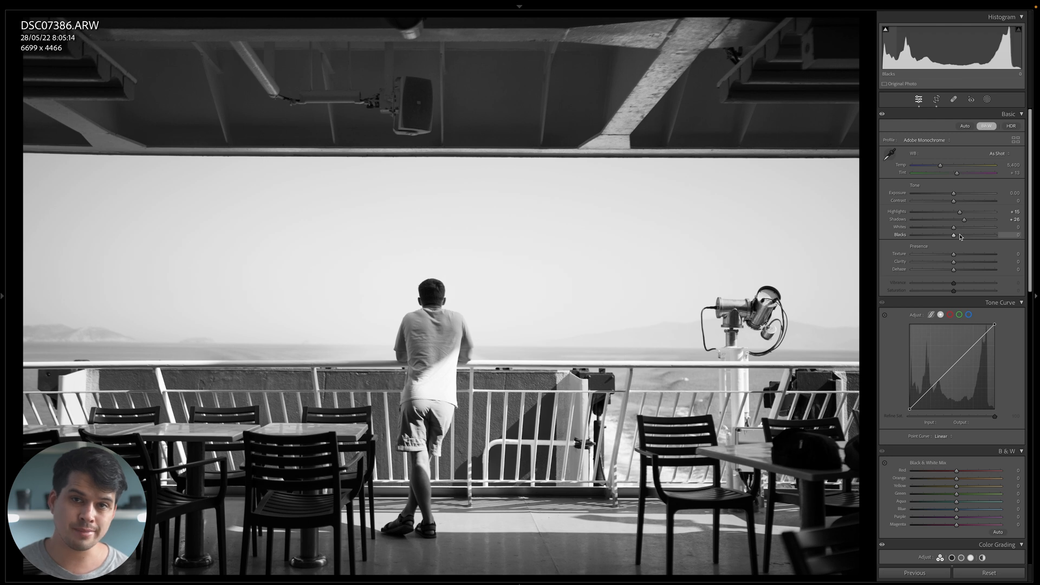
Pull the Blacks strongly negative for deeper, punchier blacks.
drag(954, 235, 957, 235)
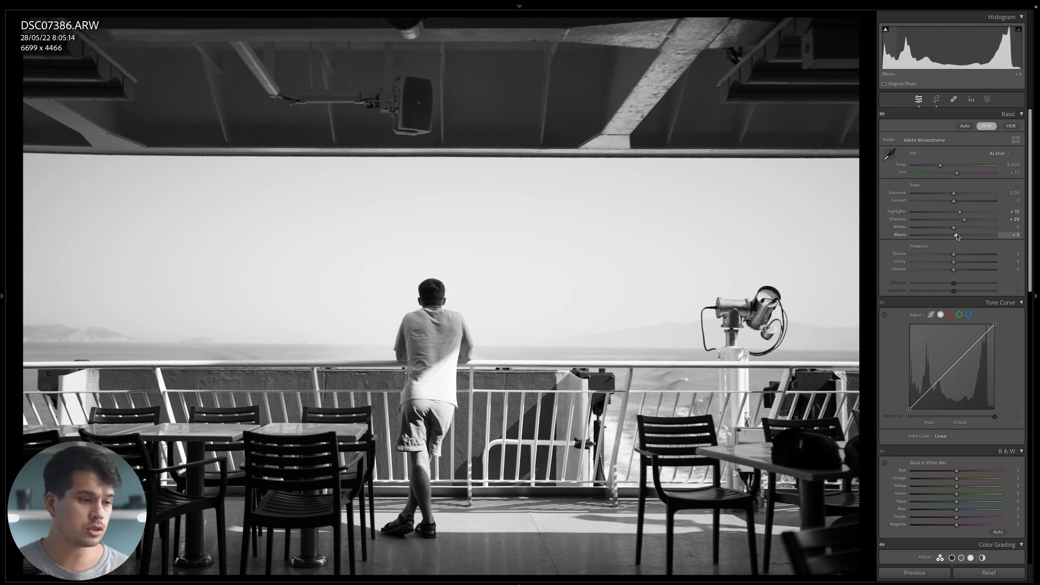
drag(956, 235, 957, 235)
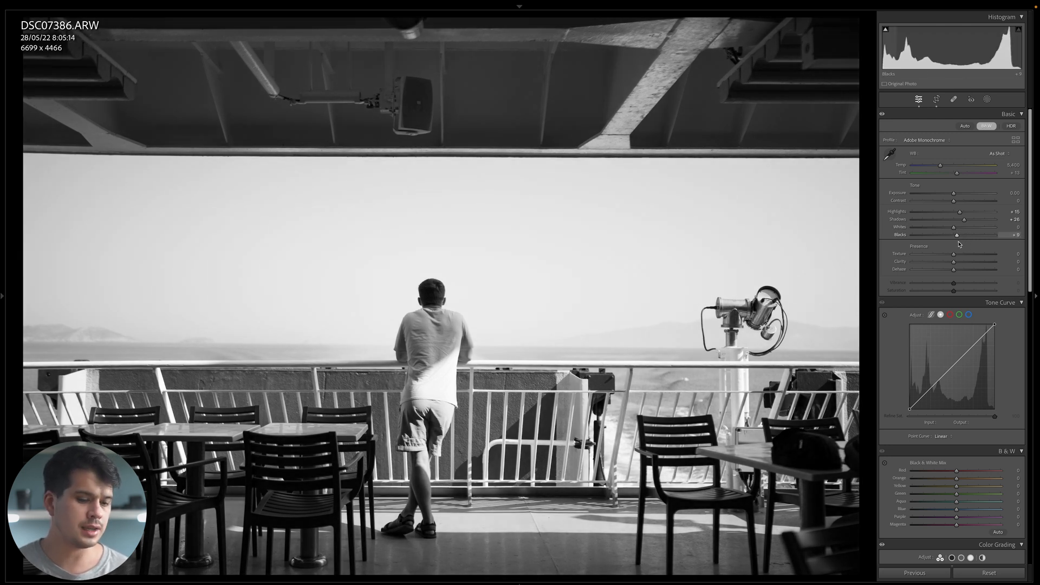
drag(957, 235, 944, 235)
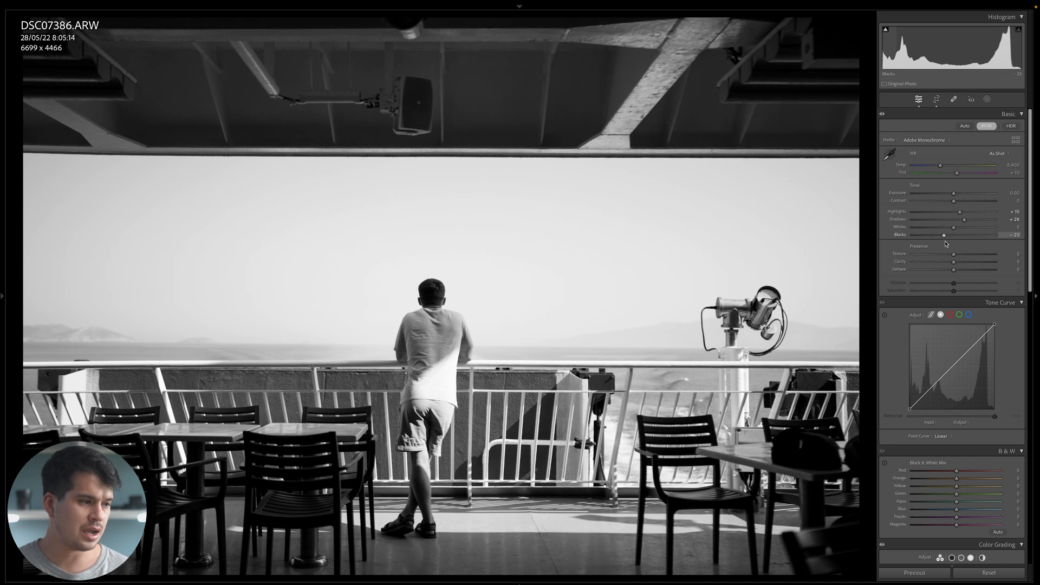
drag(945, 236, 924, 235)
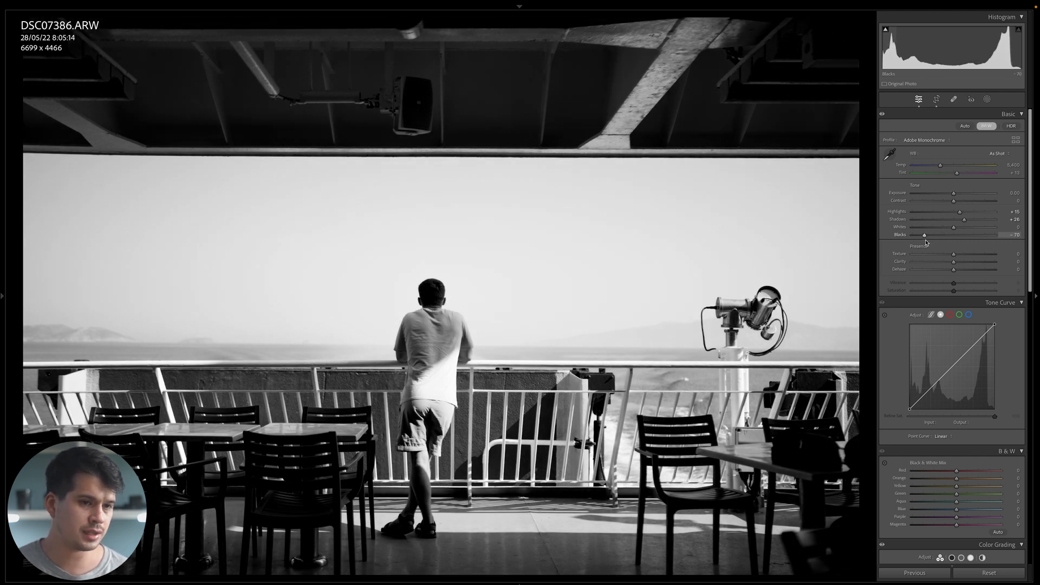
drag(924, 236, 931, 235)
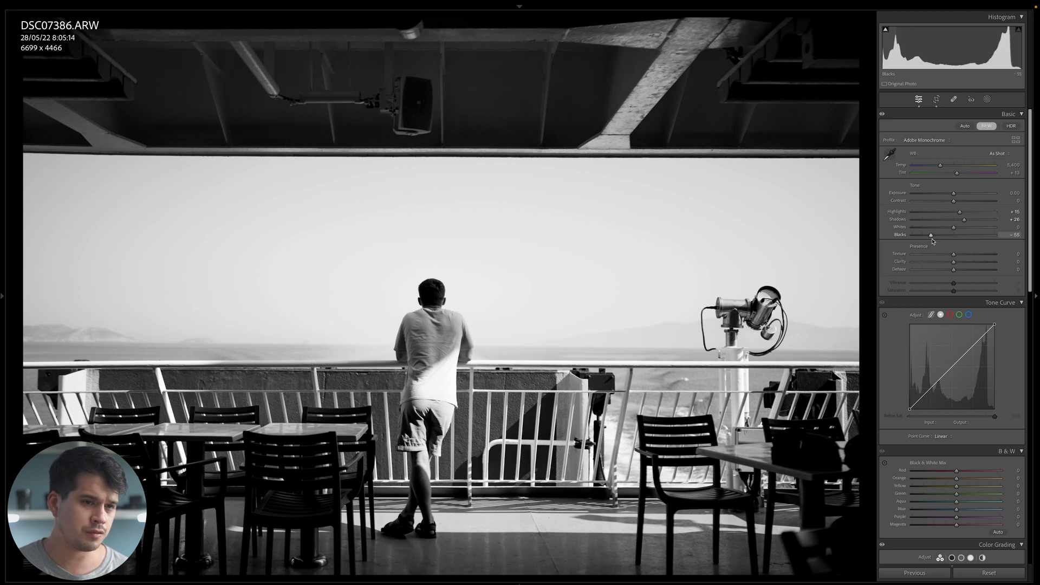
drag(931, 235, 933, 235)
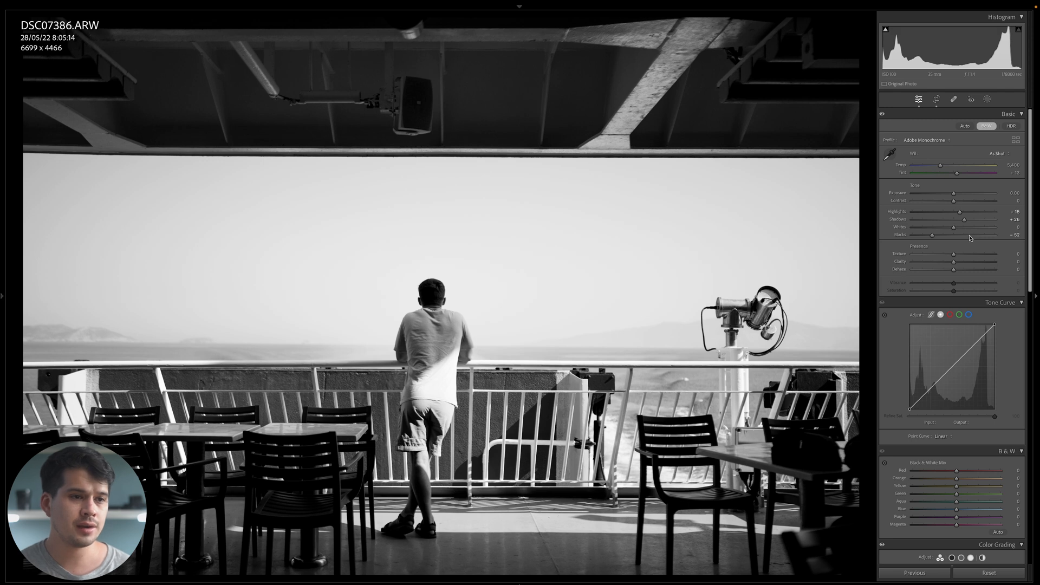
mouse_move(942, 290)
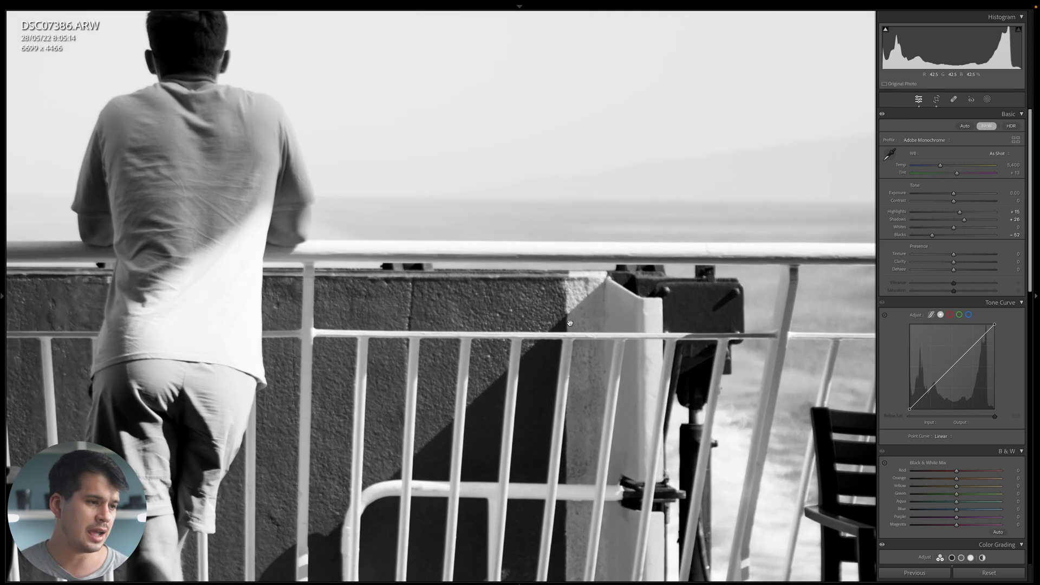
drag(973, 253, 994, 254)
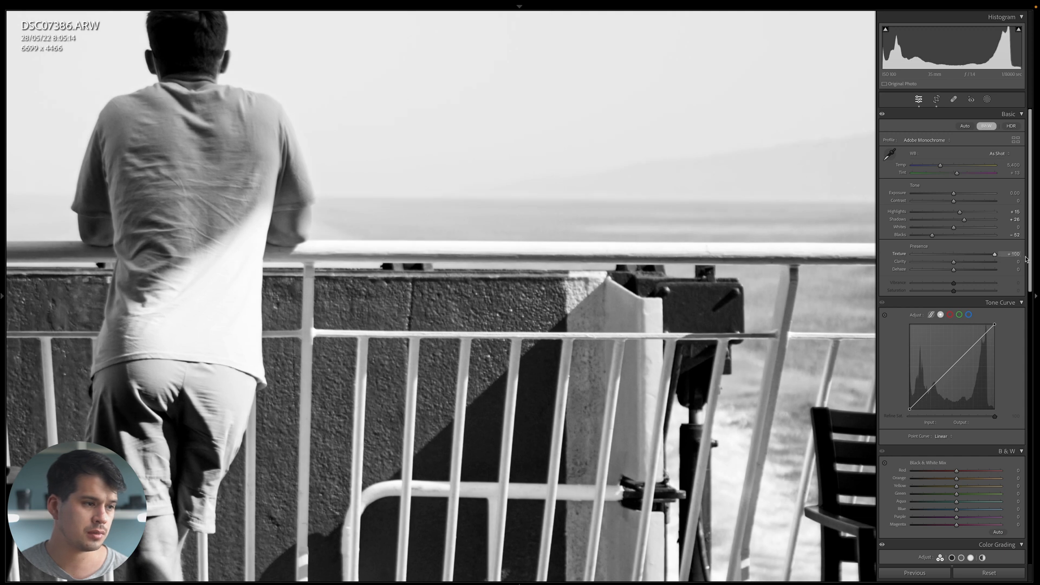
drag(995, 253, 912, 254)
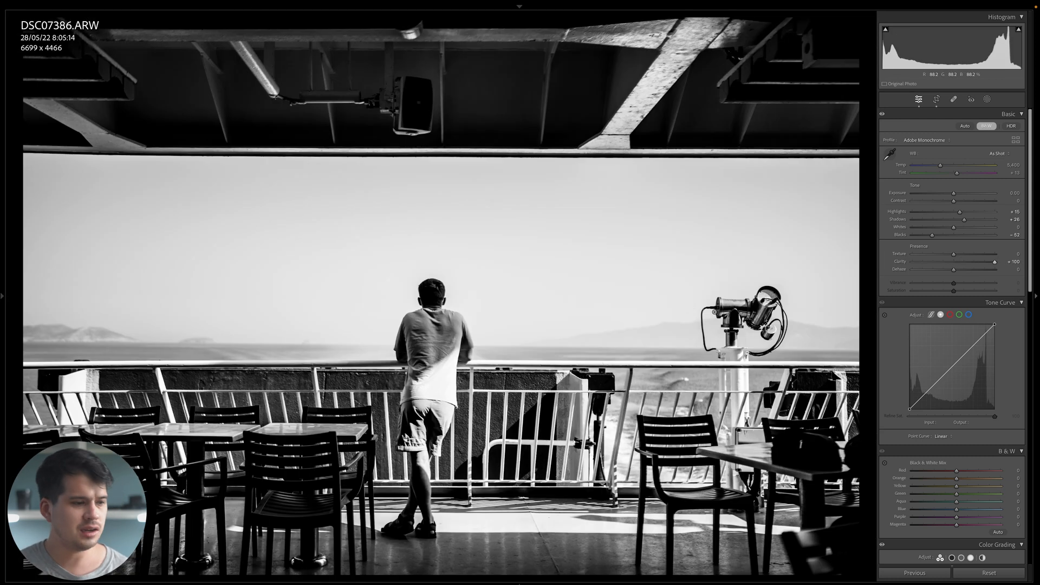
drag(995, 261, 913, 261)
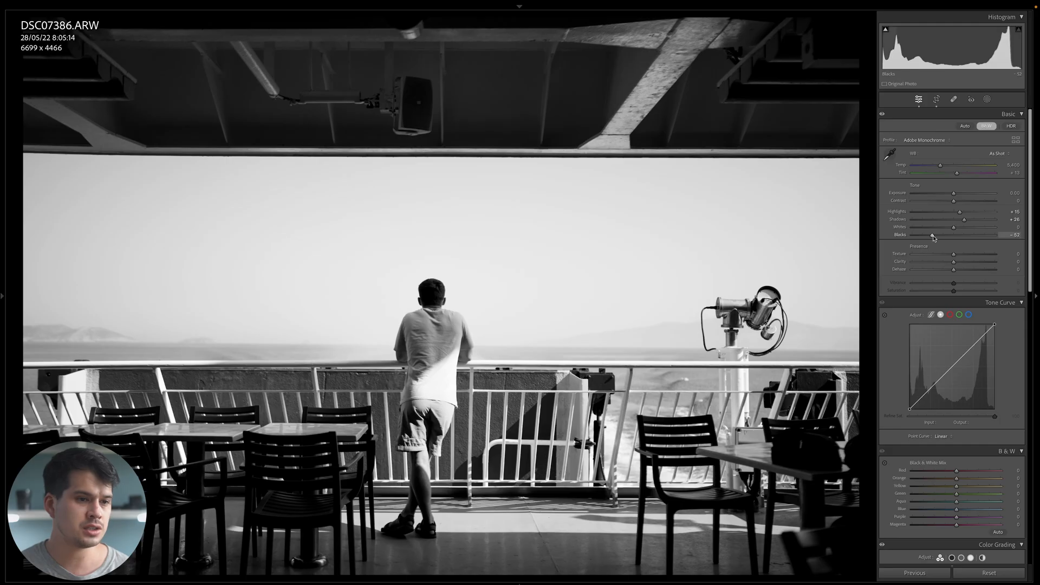
drag(954, 269, 995, 270)
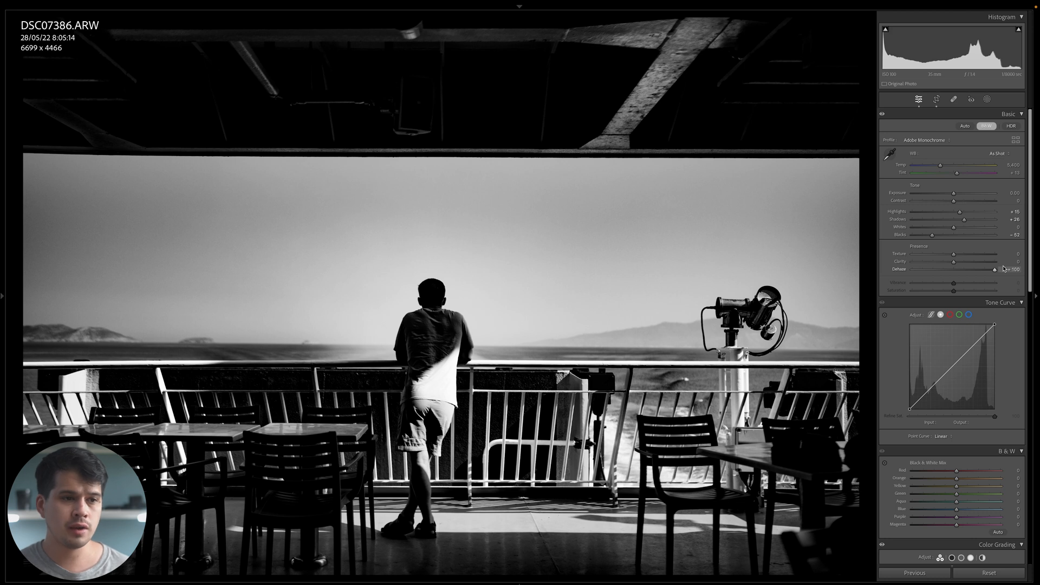
drag(994, 270, 952, 269)
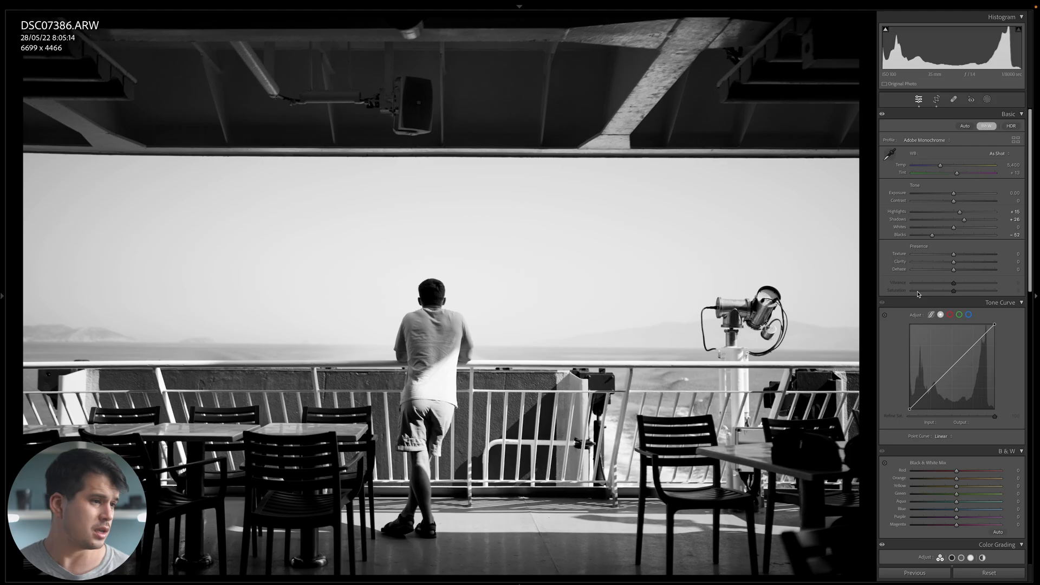
mouse_move(926, 298)
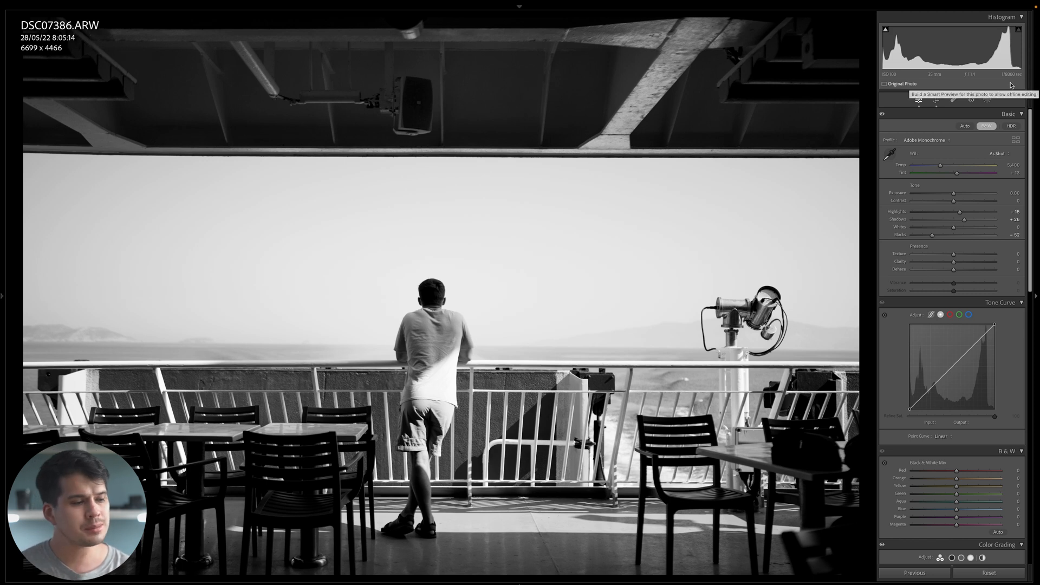
mouse_move(996, 60)
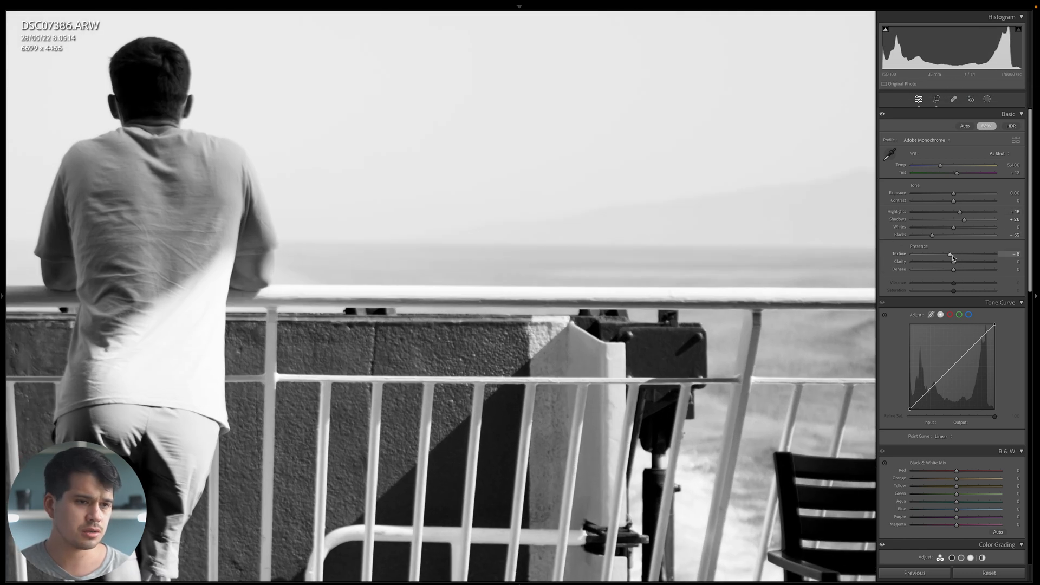
Soften the photo with Texture and Clarity at -25 and Dehaze around -18.
drag(951, 254, 942, 253)
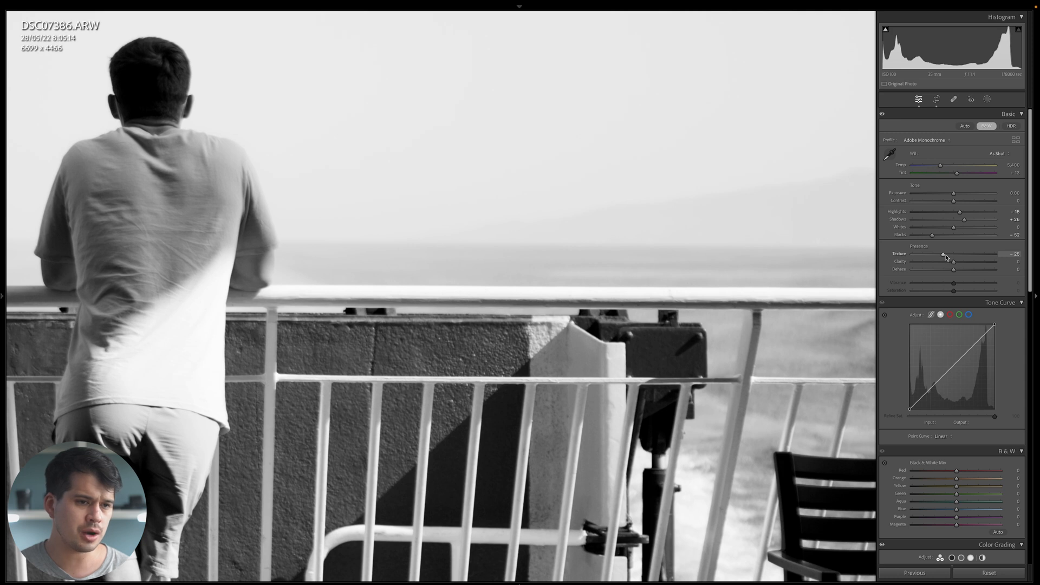
drag(954, 262, 949, 261)
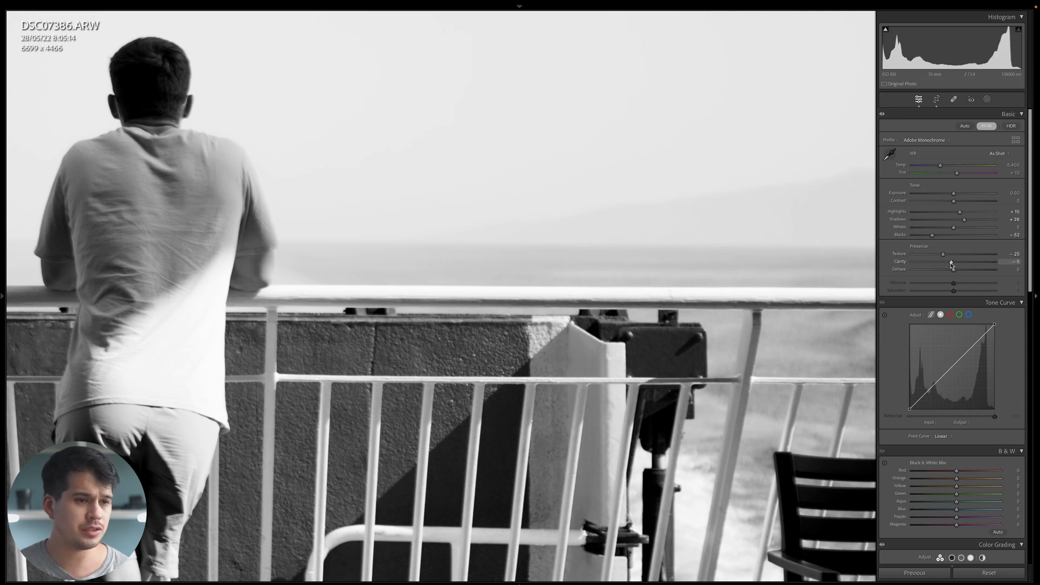
drag(953, 261, 944, 262)
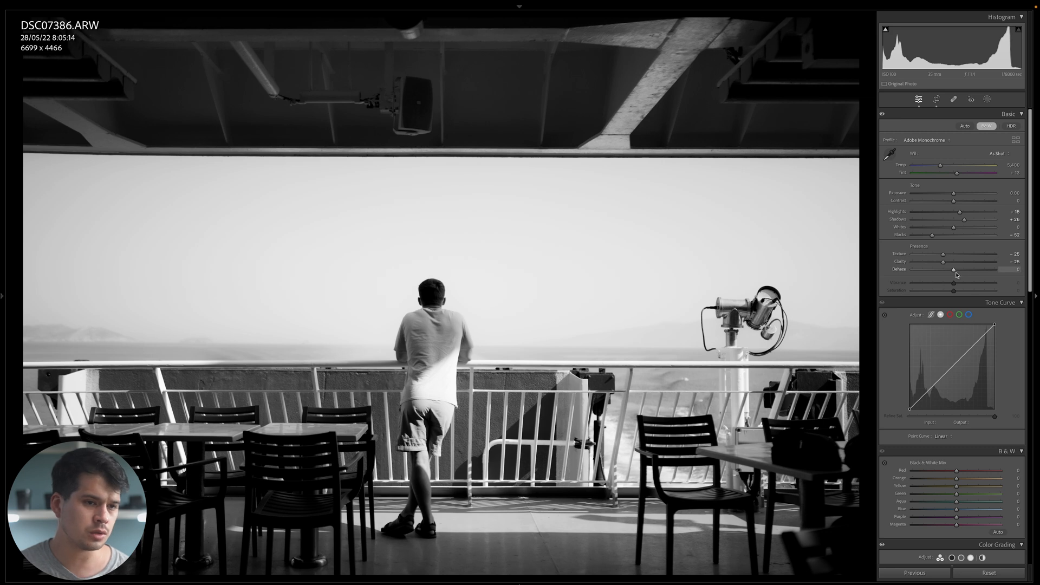
drag(953, 269, 950, 270)
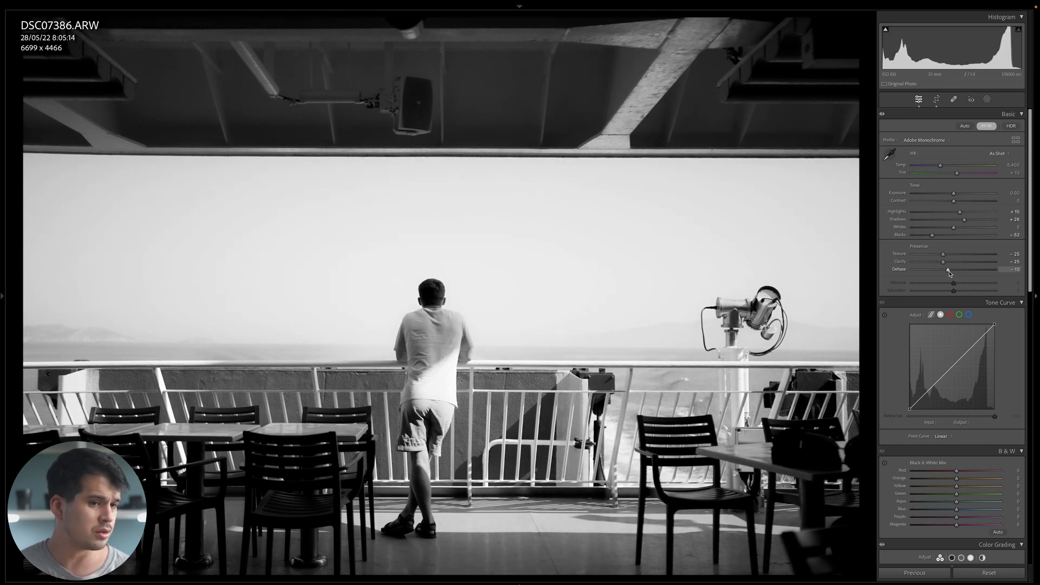
drag(950, 270, 945, 270)
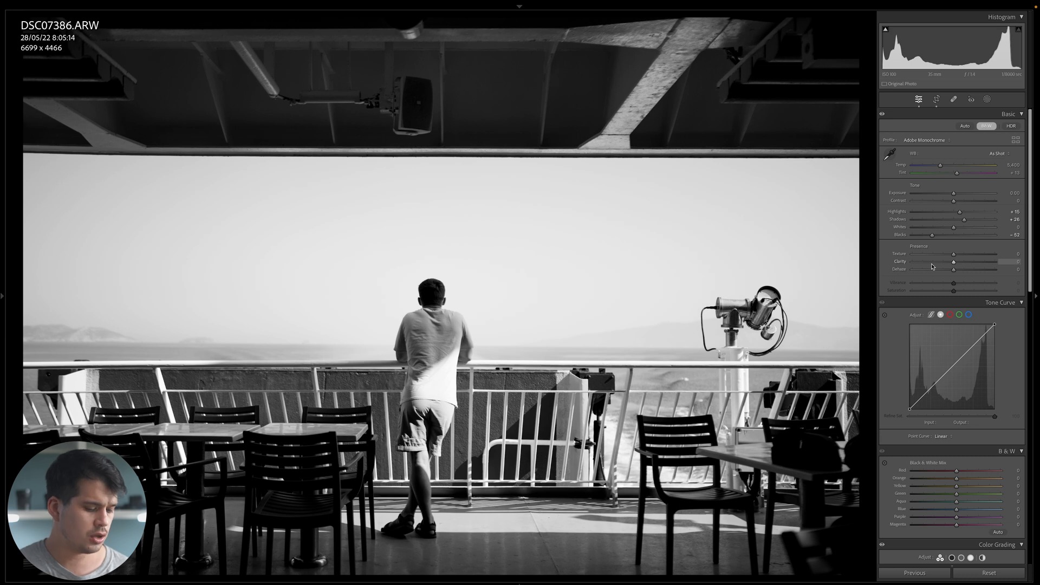
key(ctrl+z)
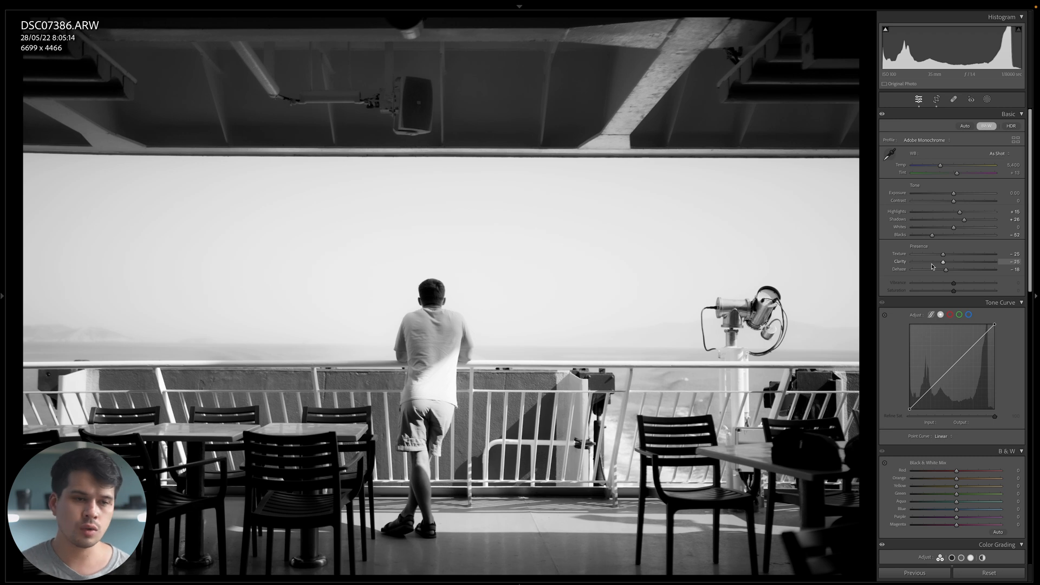
Add film grain with Amount 34, Size around 80 and low Roughness in Effects.
scroll(down, 3)
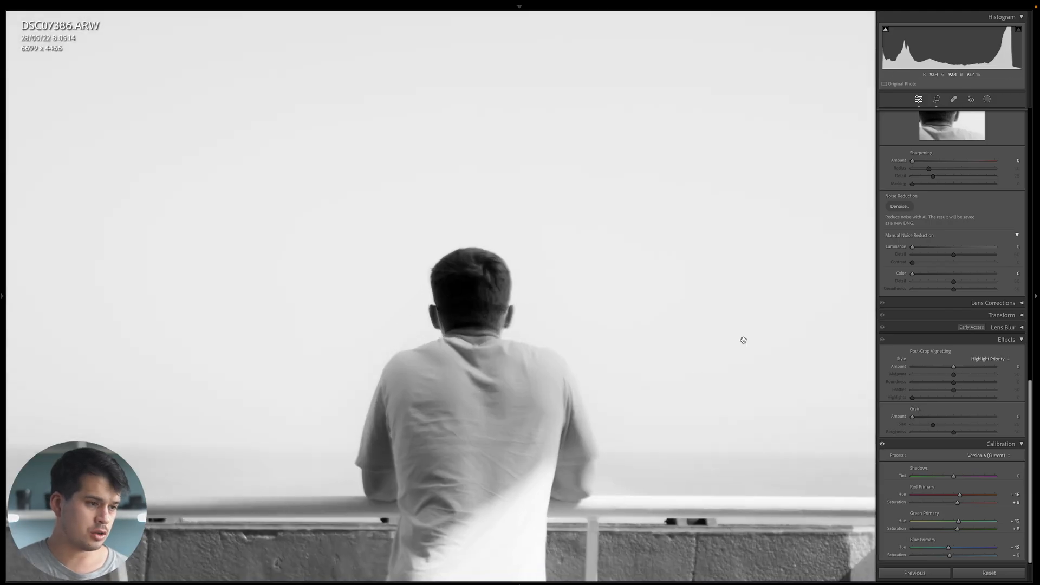
drag(912, 420, 929, 420)
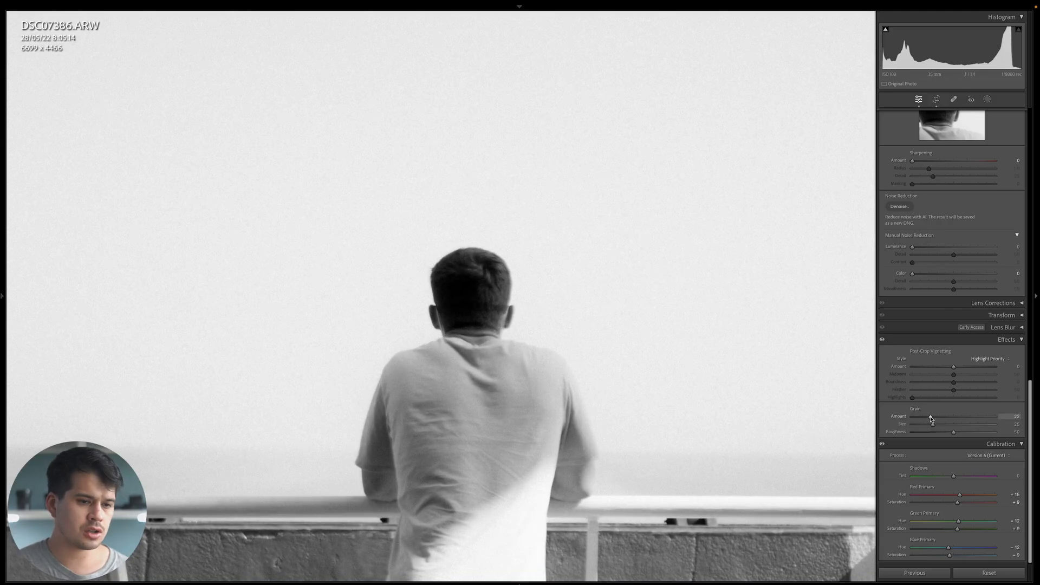
drag(929, 416, 942, 416)
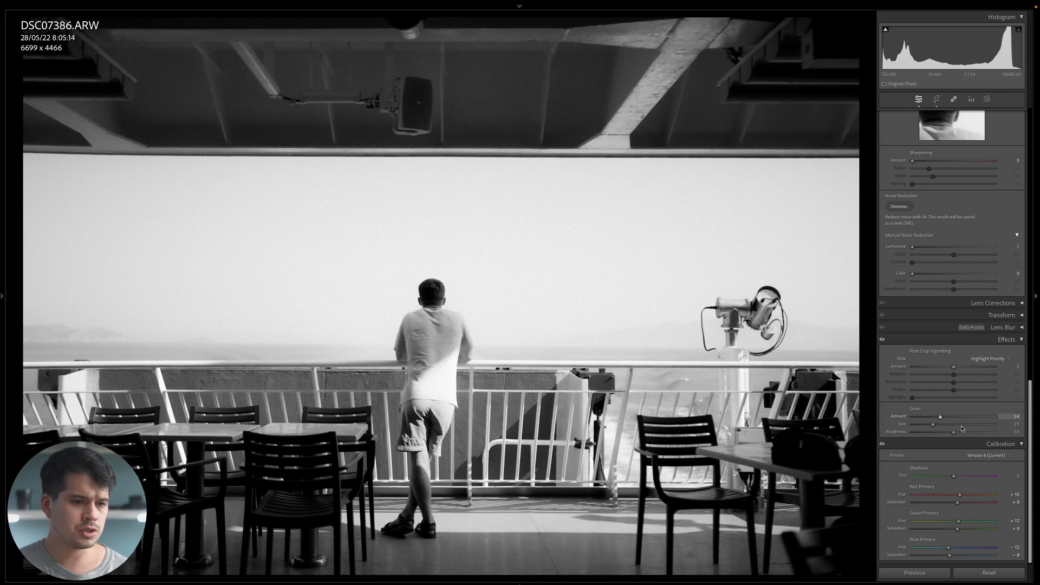
drag(939, 424, 989, 424)
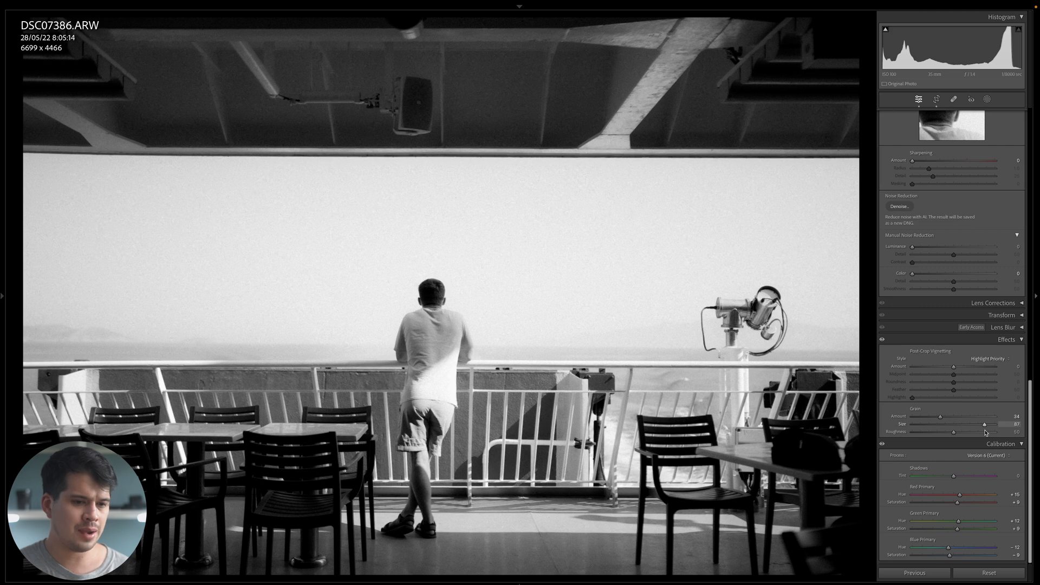
drag(989, 424, 984, 424)
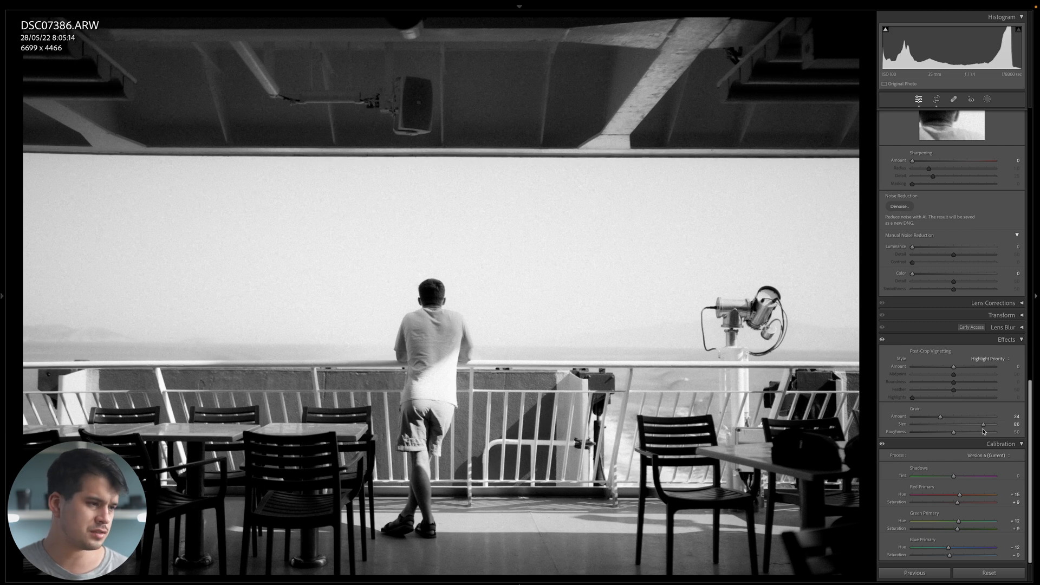
mouse_move(579, 267)
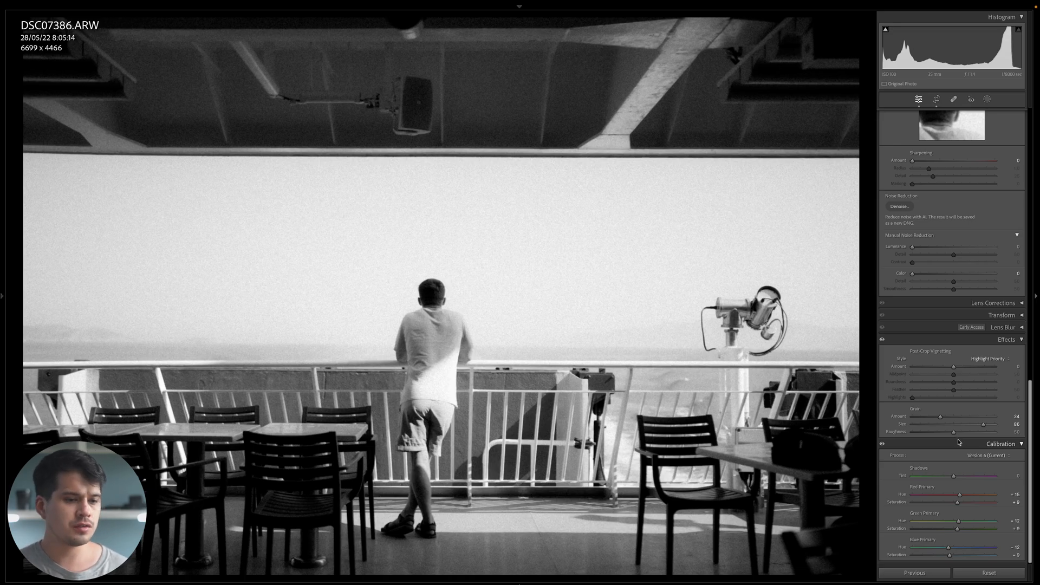
drag(969, 432, 1009, 432)
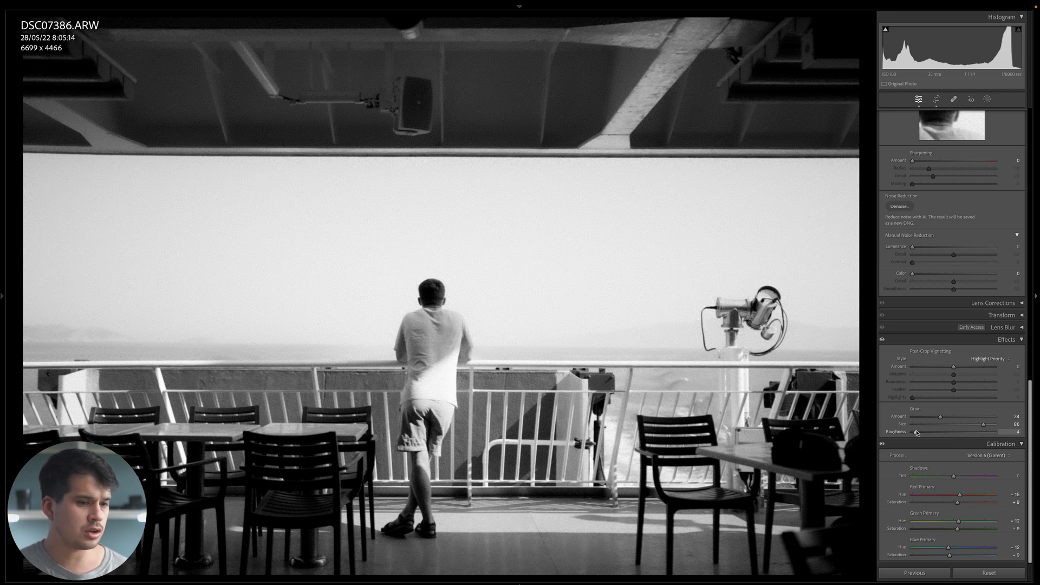
drag(921, 432, 955, 433)
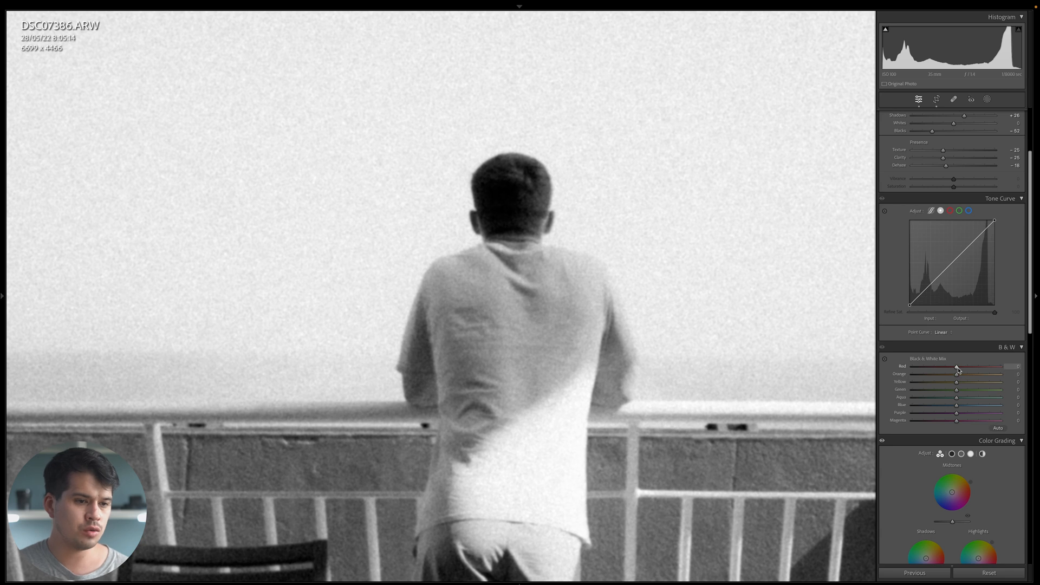
Set the B&W mix Red slider to +48 to brighten red tones.
drag(957, 367, 913, 366)
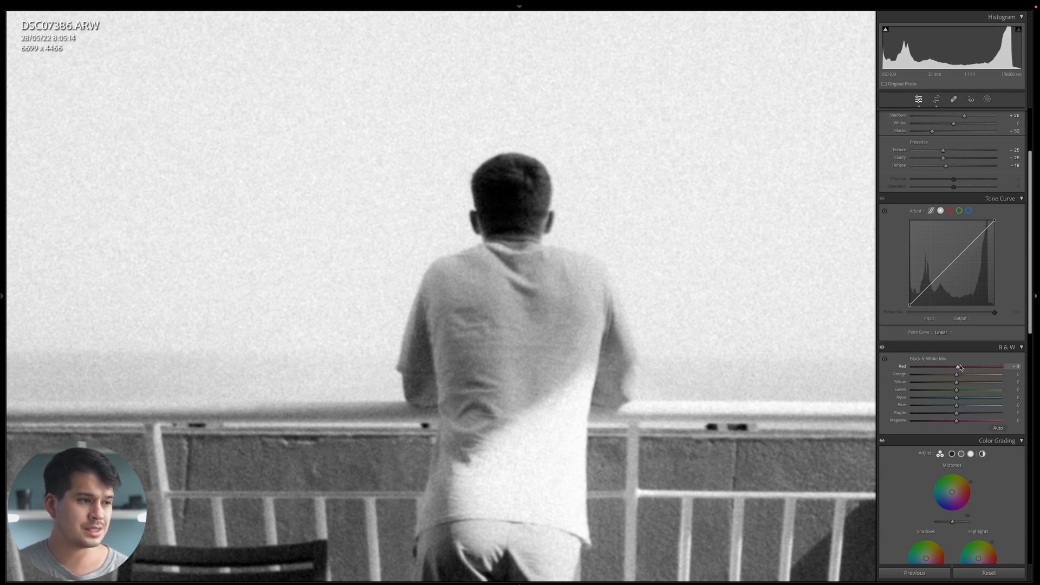
drag(959, 368, 989, 367)
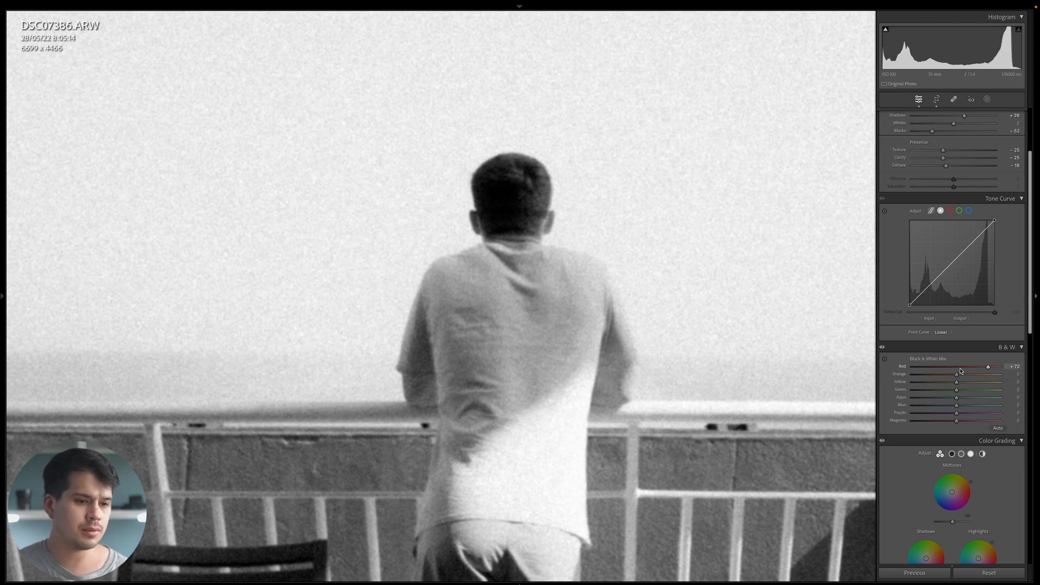
drag(988, 367, 970, 367)
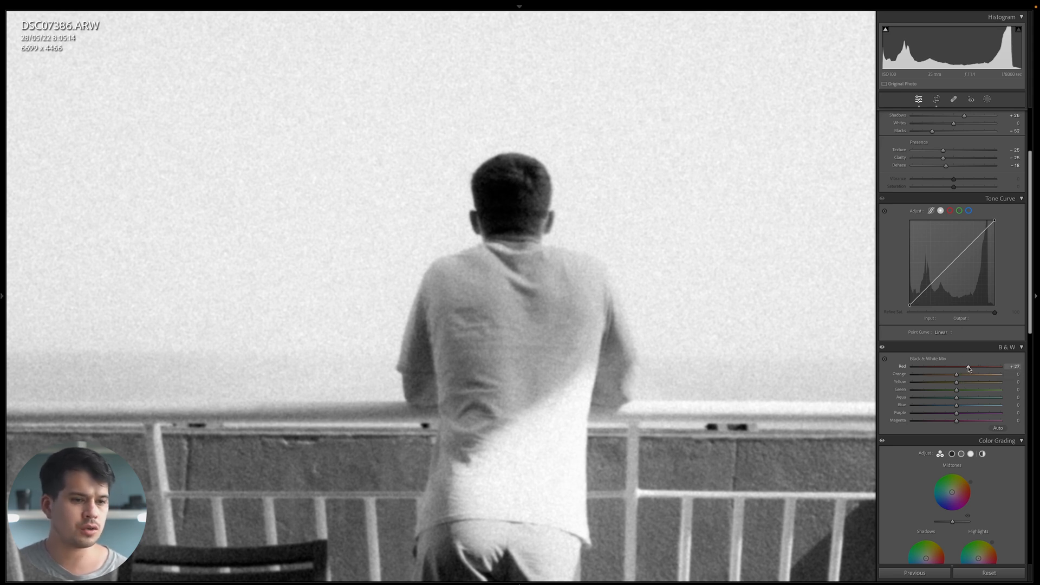
drag(968, 366, 976, 367)
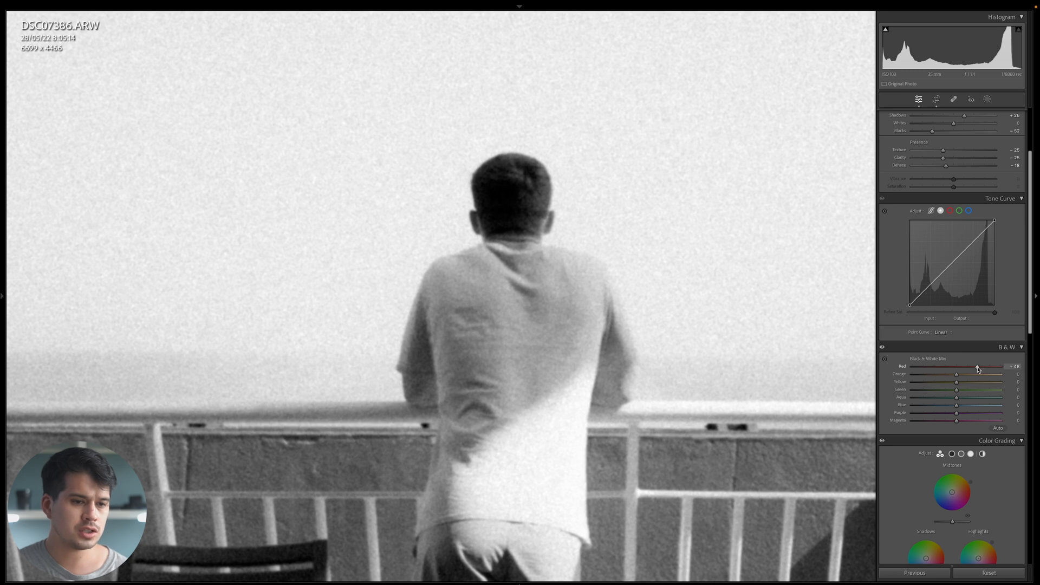
drag(957, 374, 912, 374)
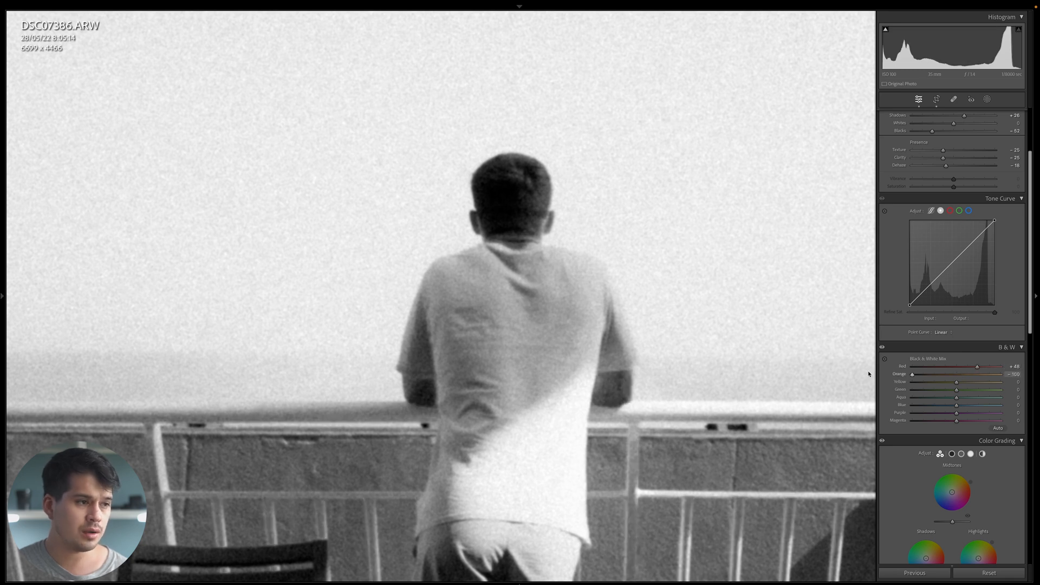
Set the B&W mix Orange slider to +28 to lighten skin tones.
drag(912, 374, 998, 374)
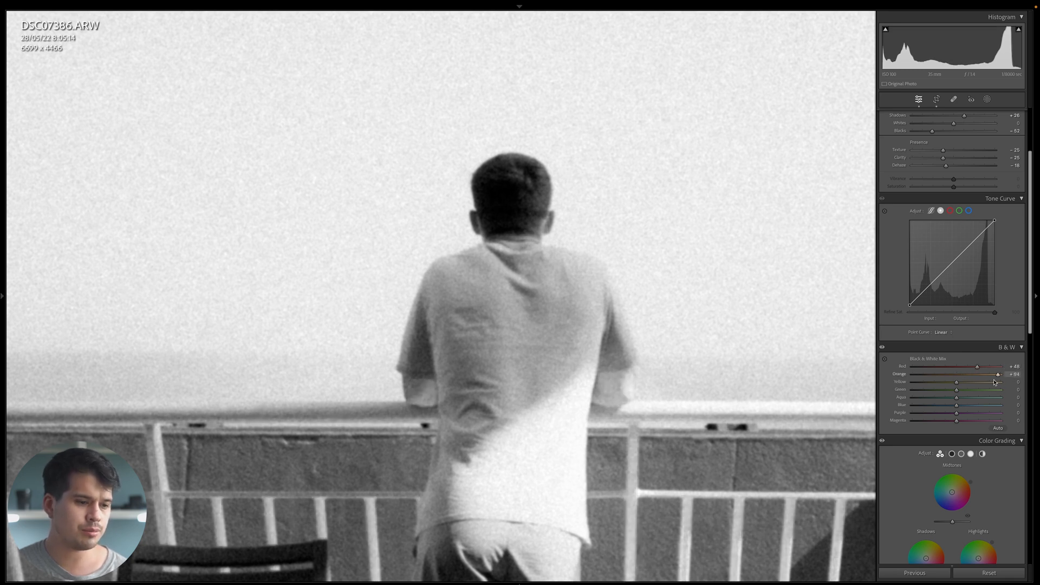
drag(997, 373, 949, 374)
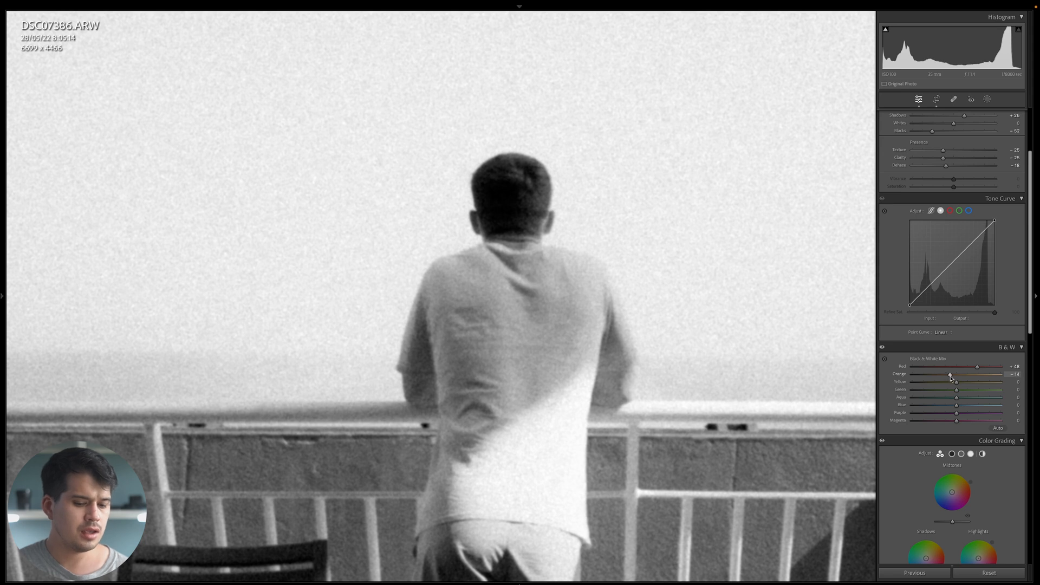
drag(953, 373, 958, 374)
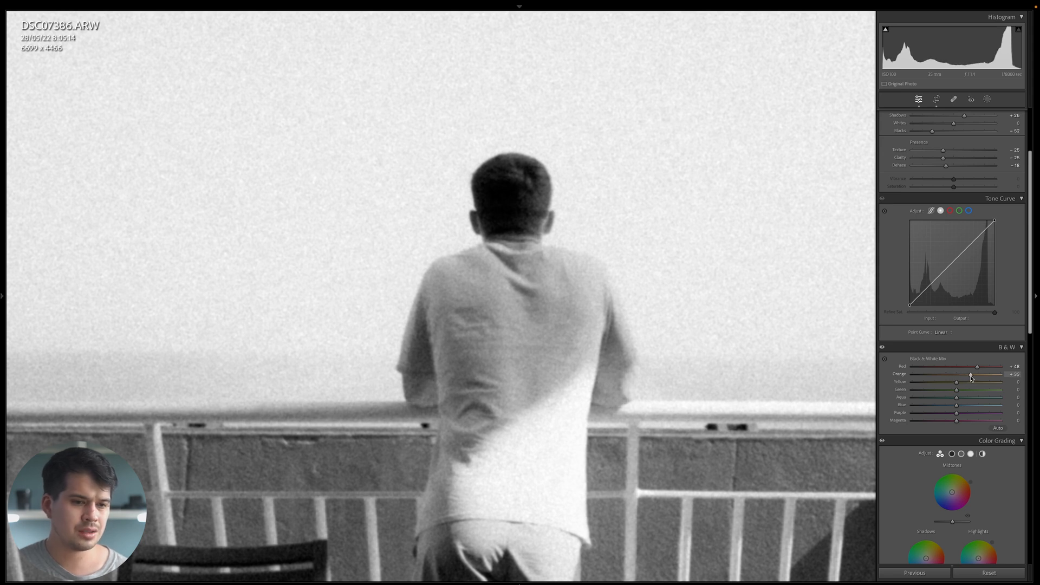
drag(959, 382, 956, 382)
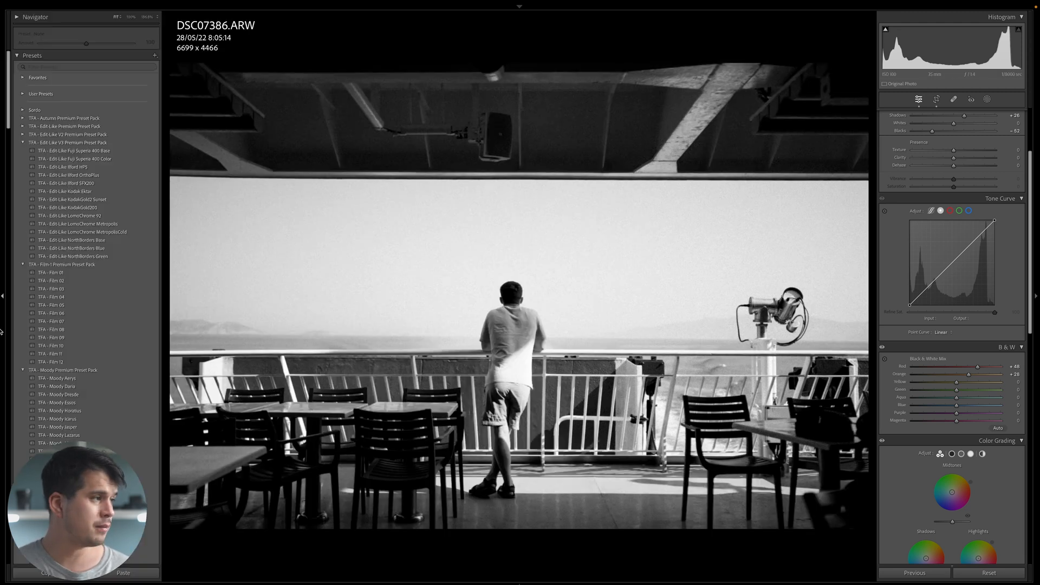
Start creating a new preset from the current black-and-white settings.
click(155, 56)
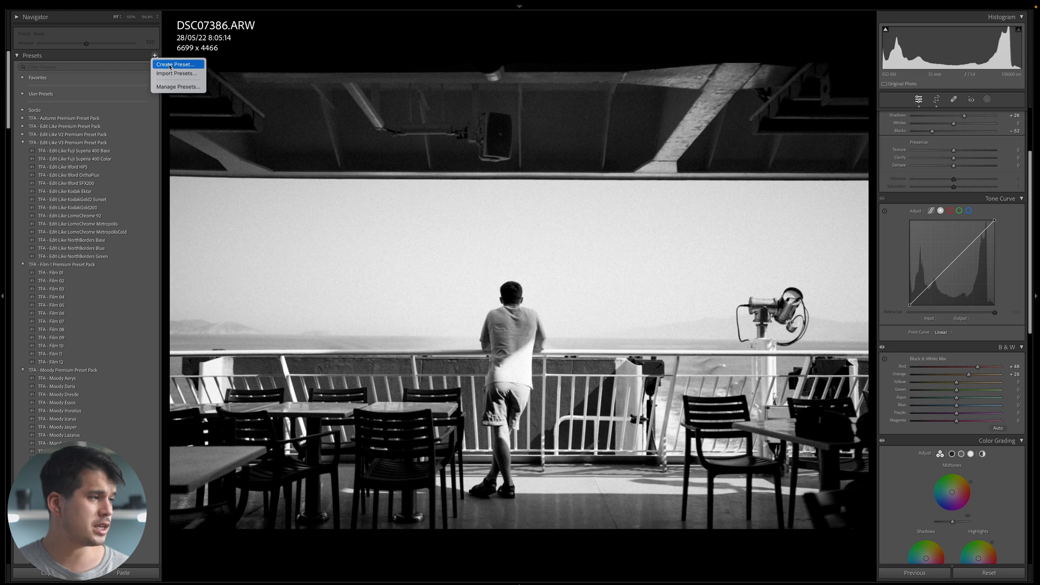
click(173, 64)
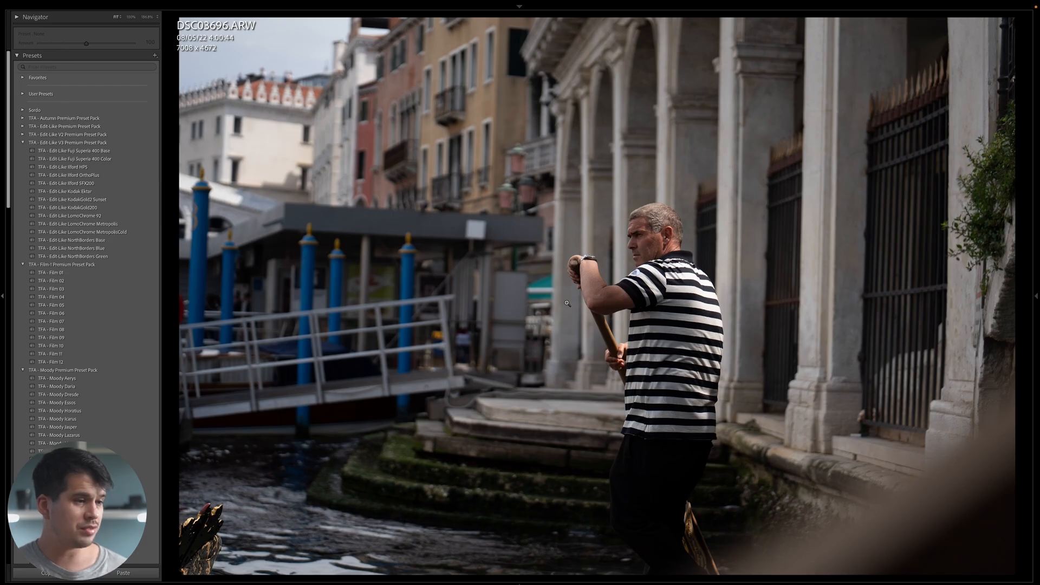
Try film presets on the gondolier photo, including Edit Like Ilford HP5.
click(63, 183)
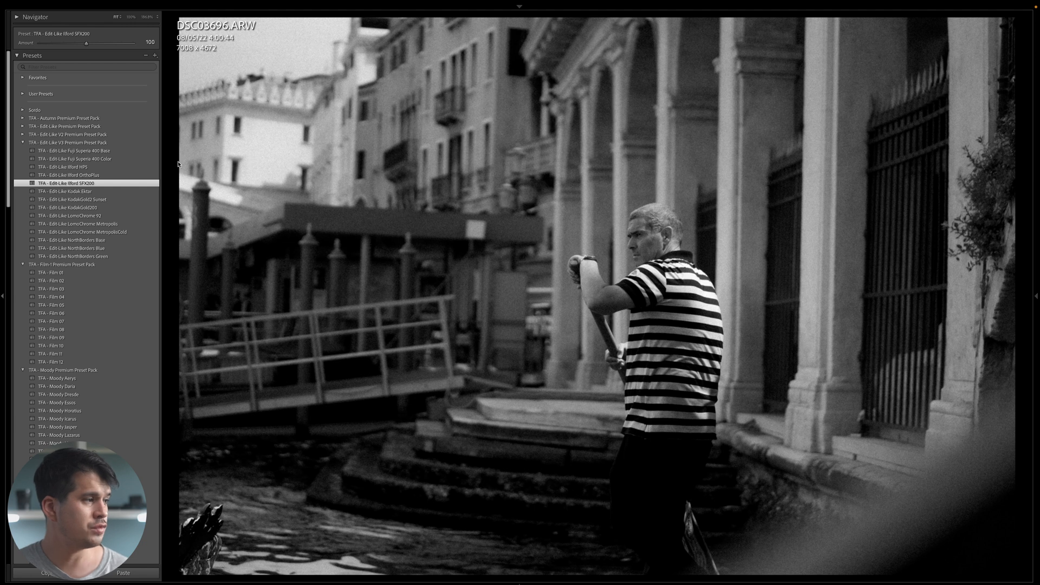
click(60, 167)
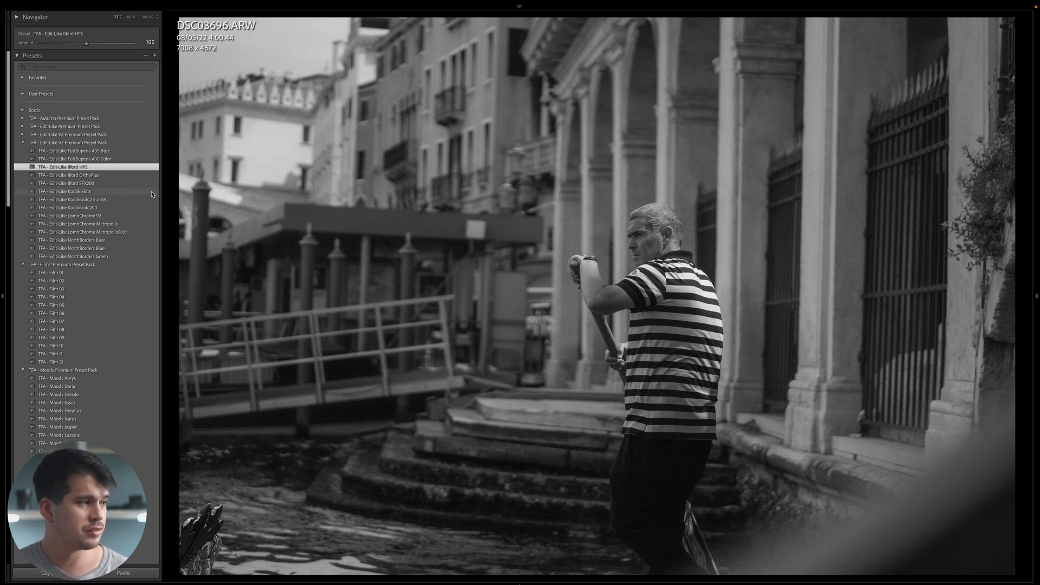
click(63, 183)
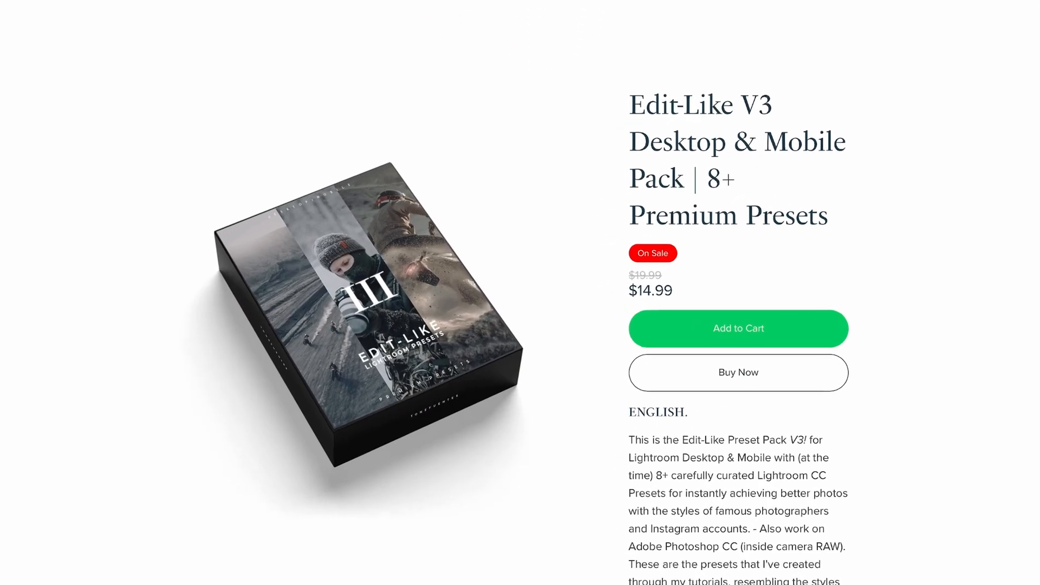
View the Analog Premium Preset Pack page and browse its sample images to CineStill 800T.
click(534, 308)
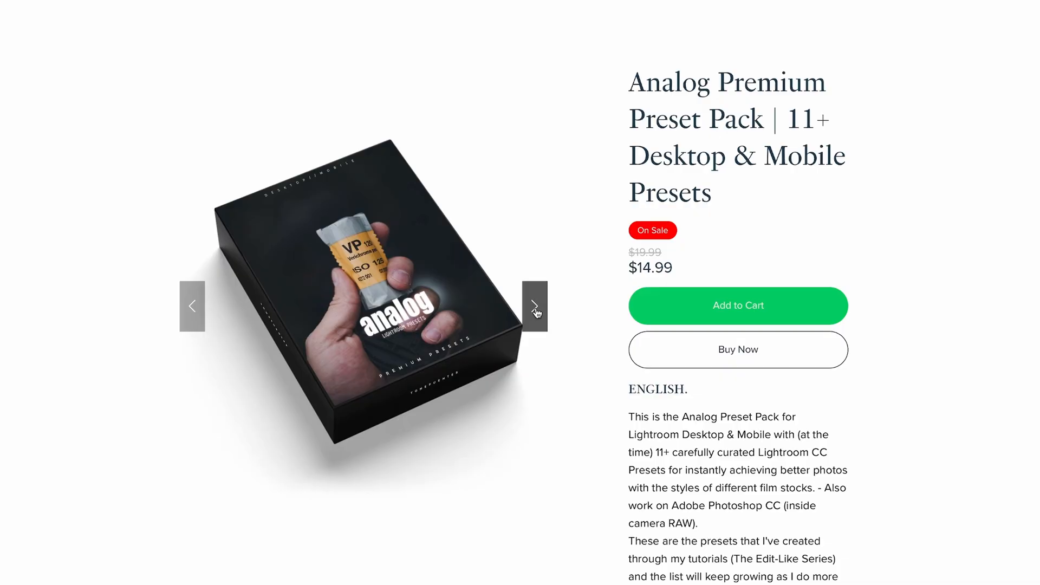
click(534, 306)
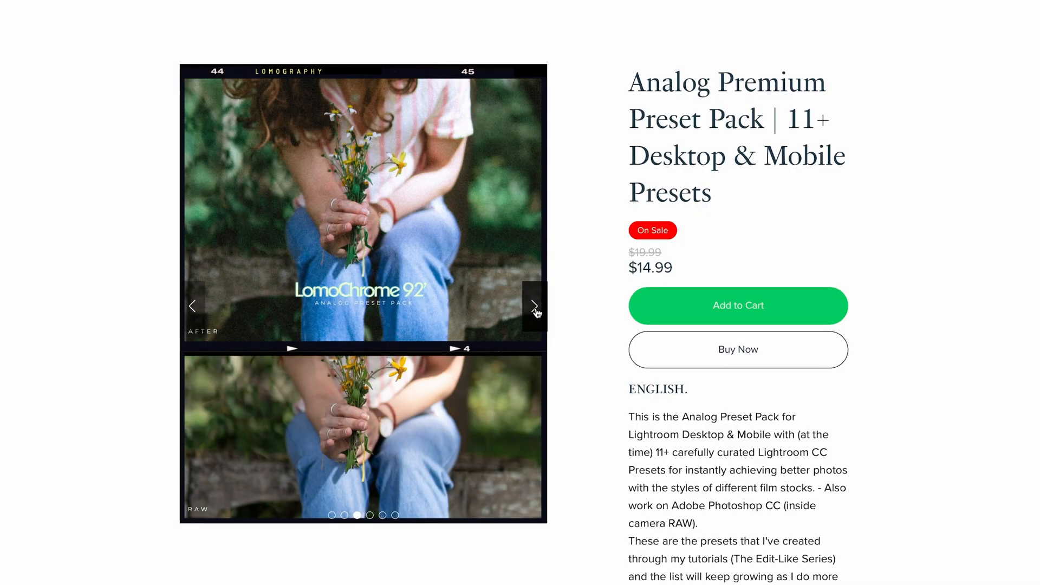
click(534, 307)
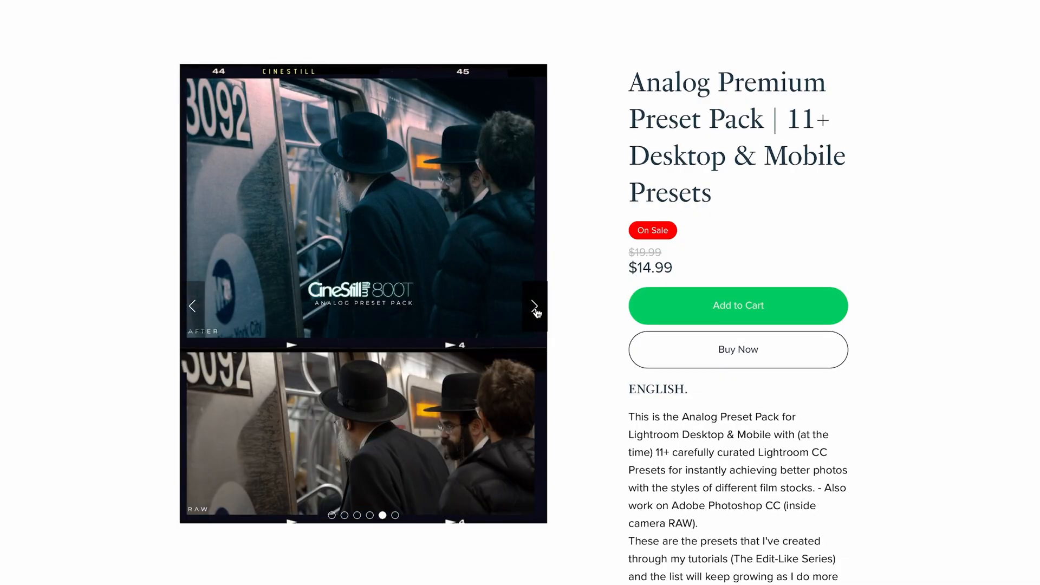